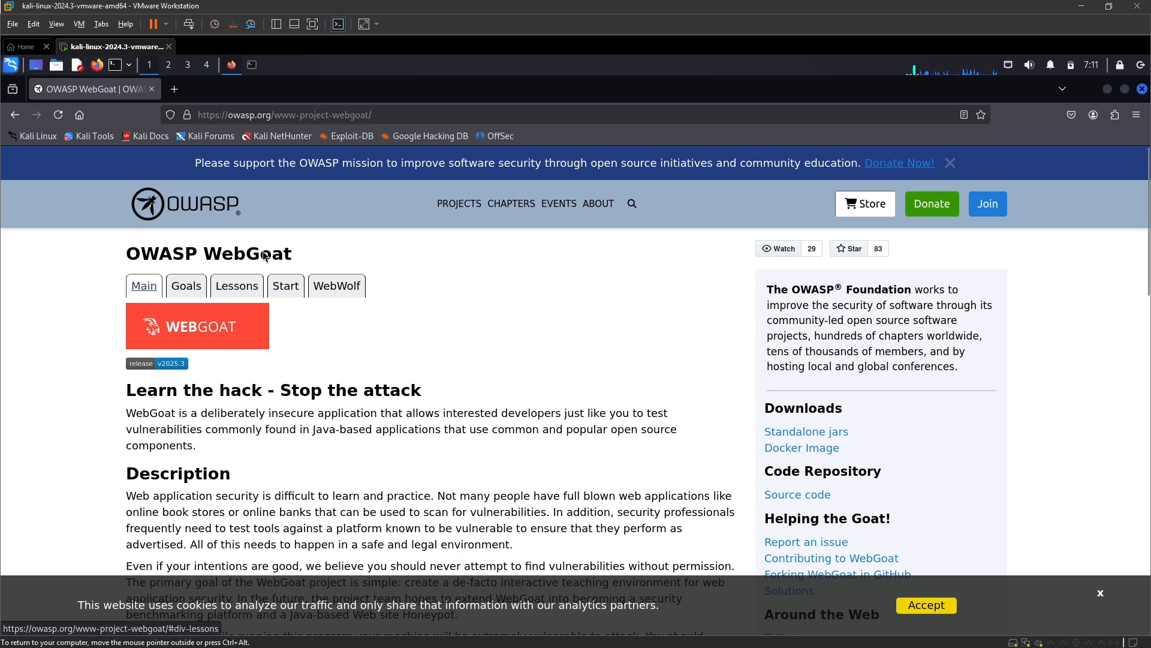
mouse_move(181, 176)
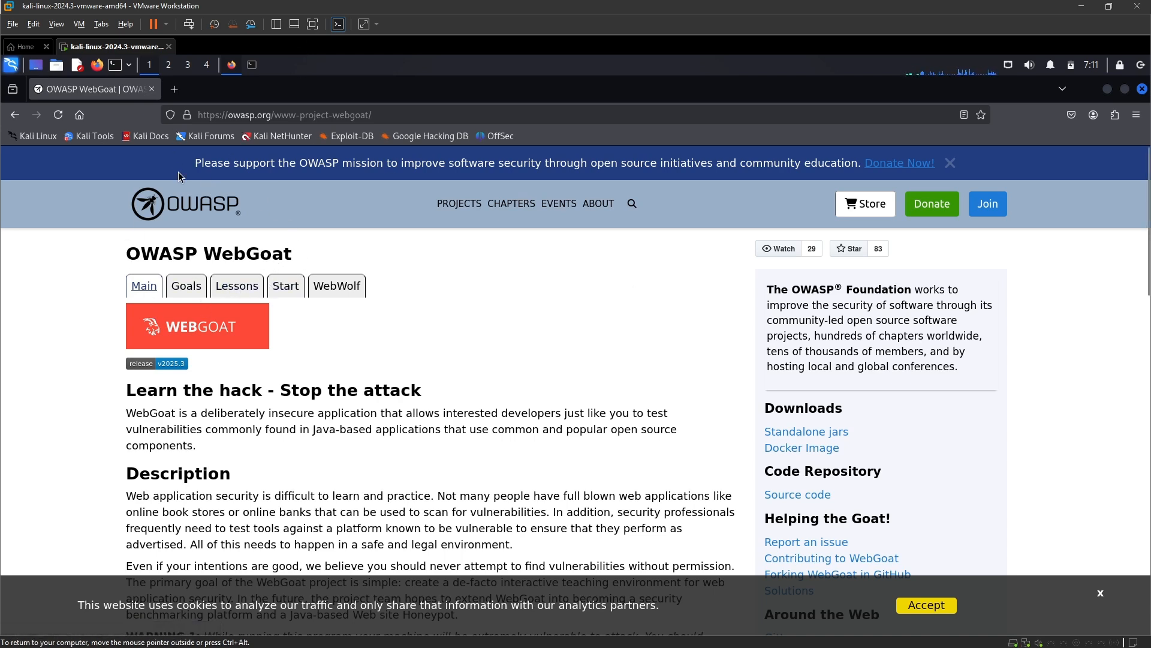
mouse_move(270, 395)
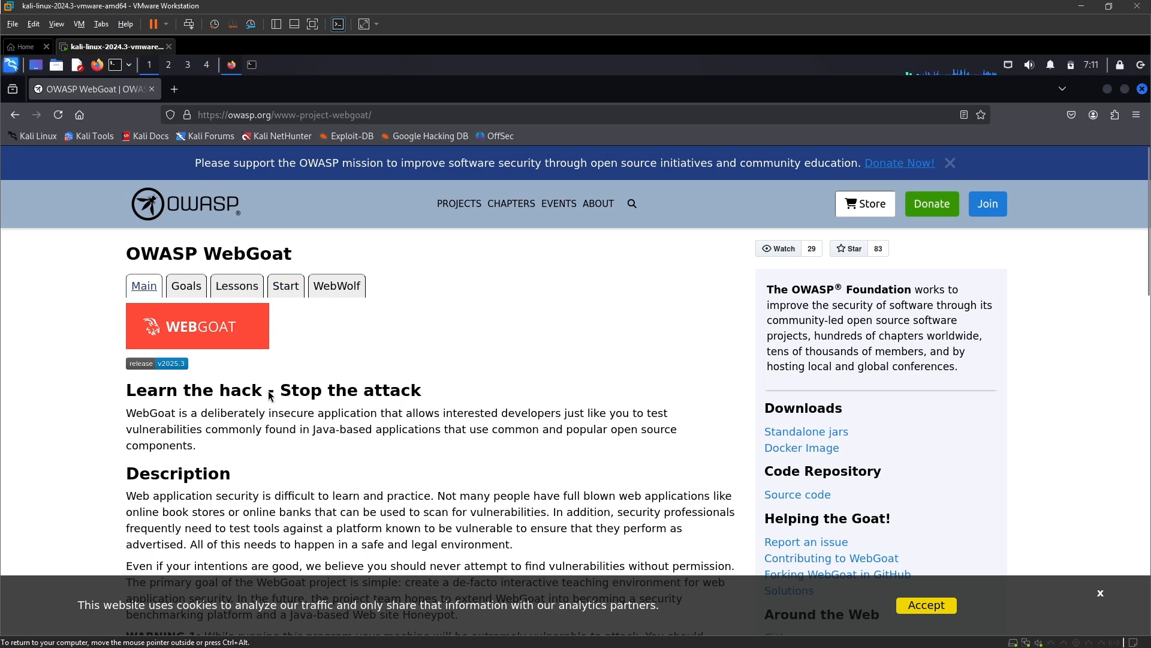
Open the OWASP WebGoat Project result and follow its v2025.3 release badge to GitHub
scroll(down, 3)
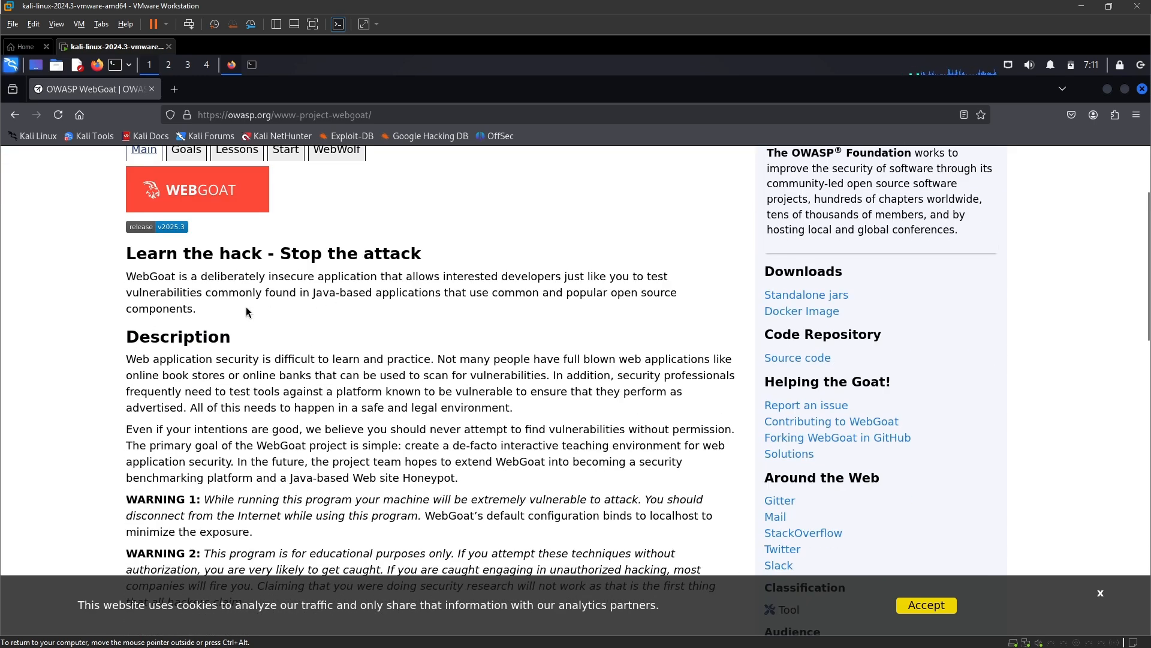
mouse_move(216, 303)
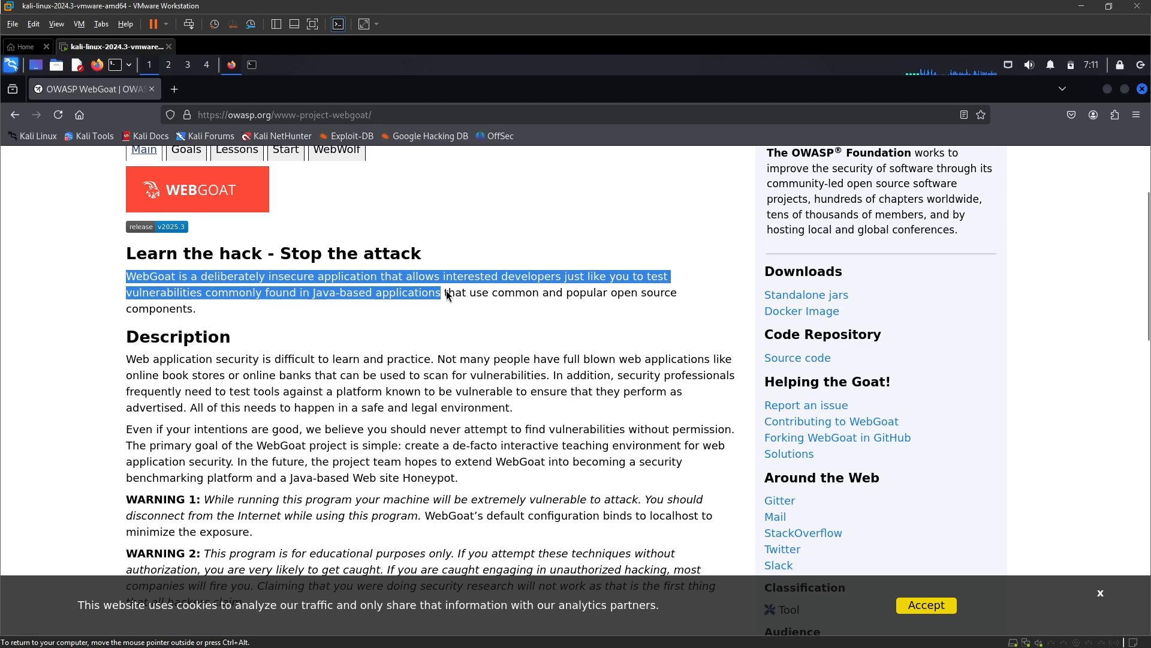
click(314, 302)
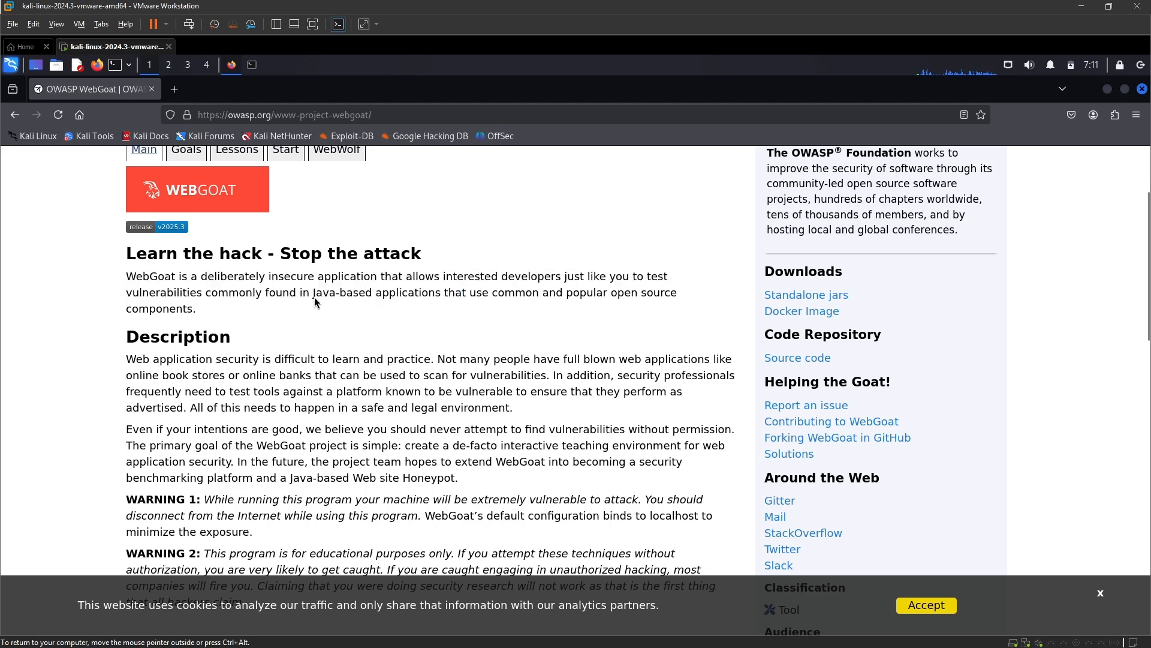
mouse_move(359, 306)
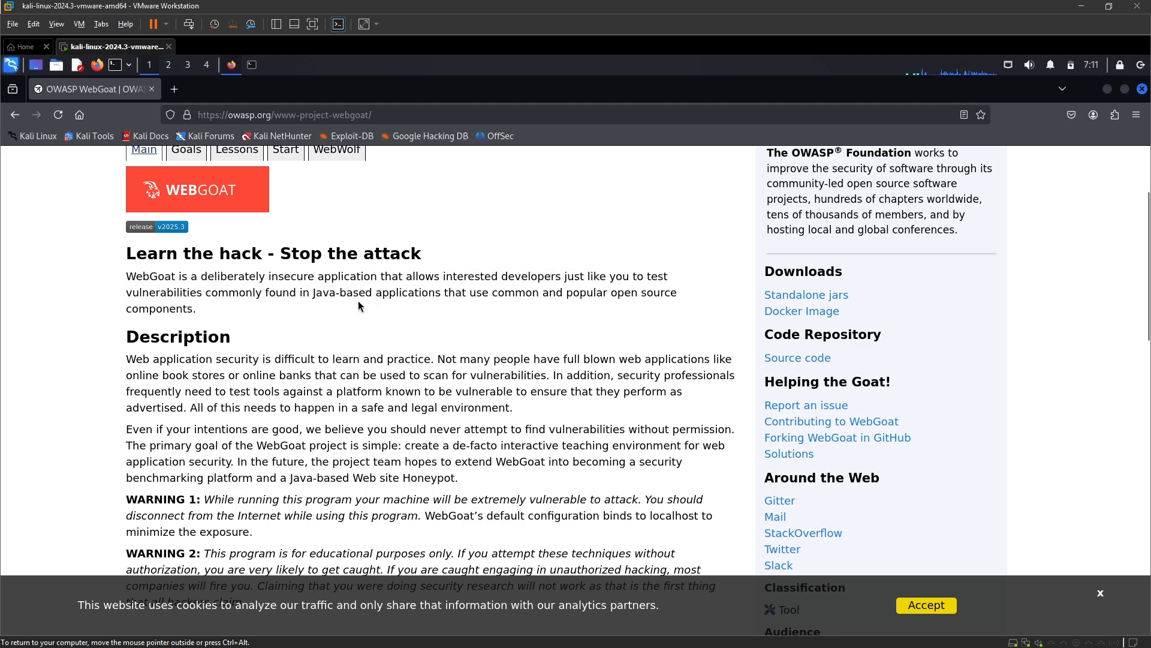
double_click(399, 293)
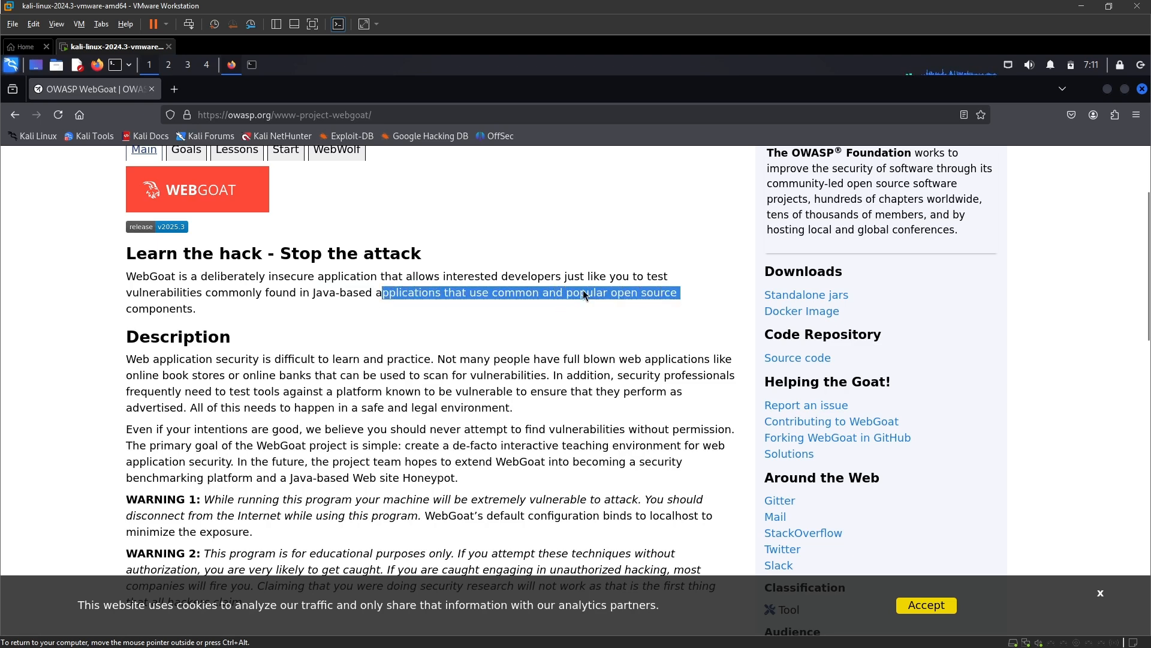
mouse_move(313, 267)
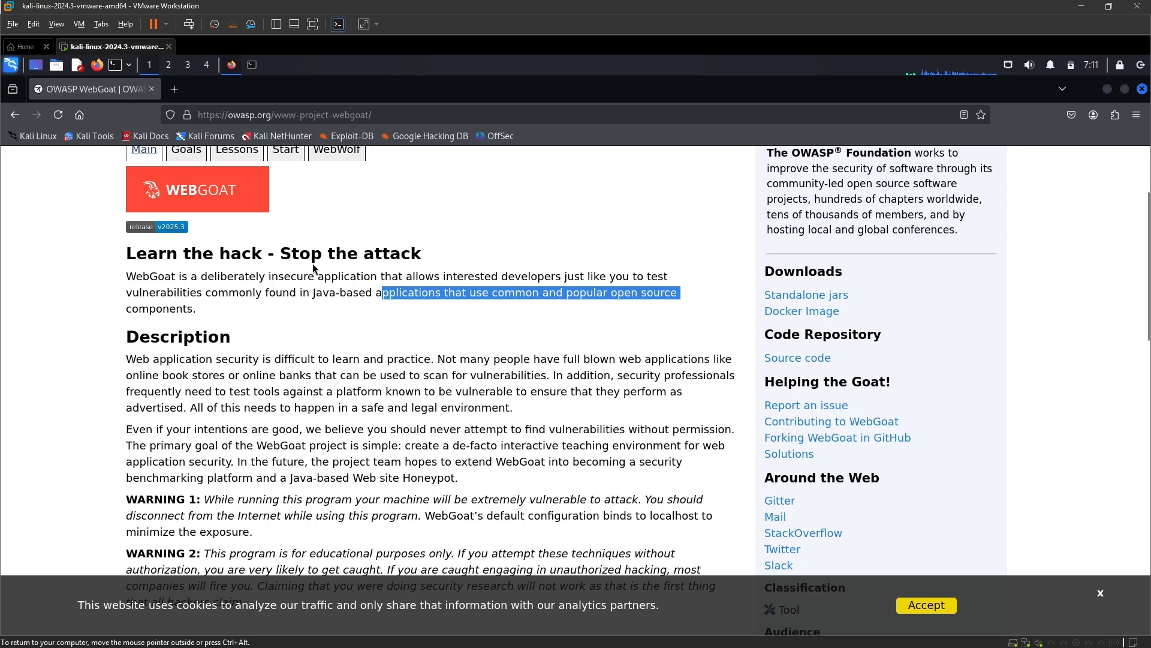
scroll(up, 3)
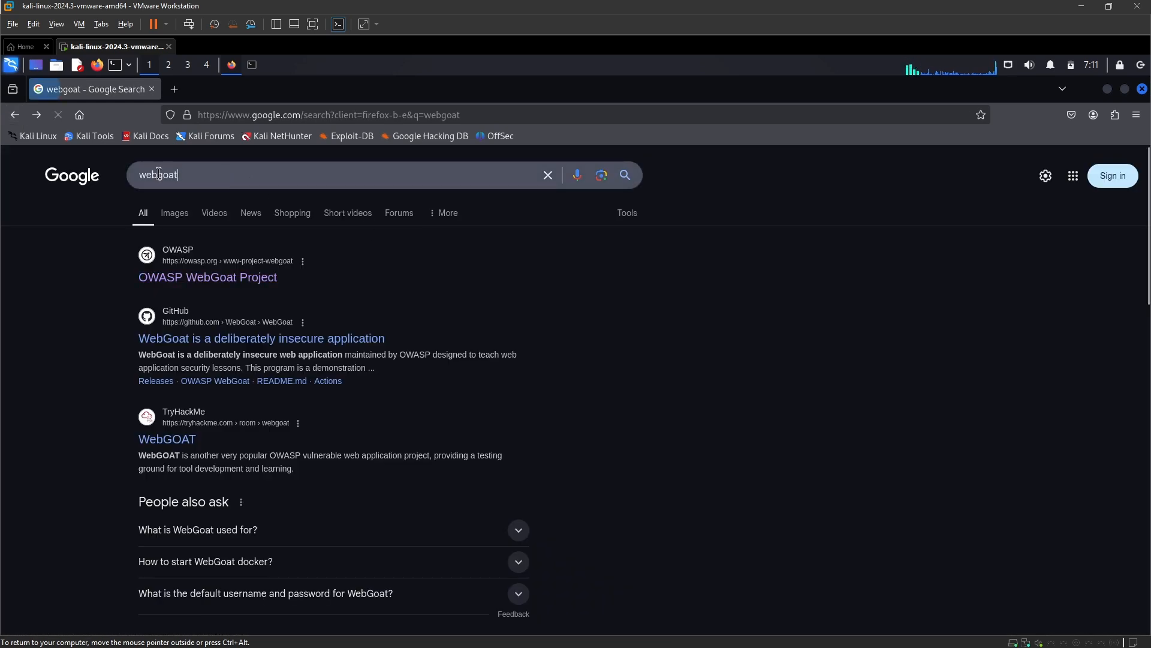
click(207, 277)
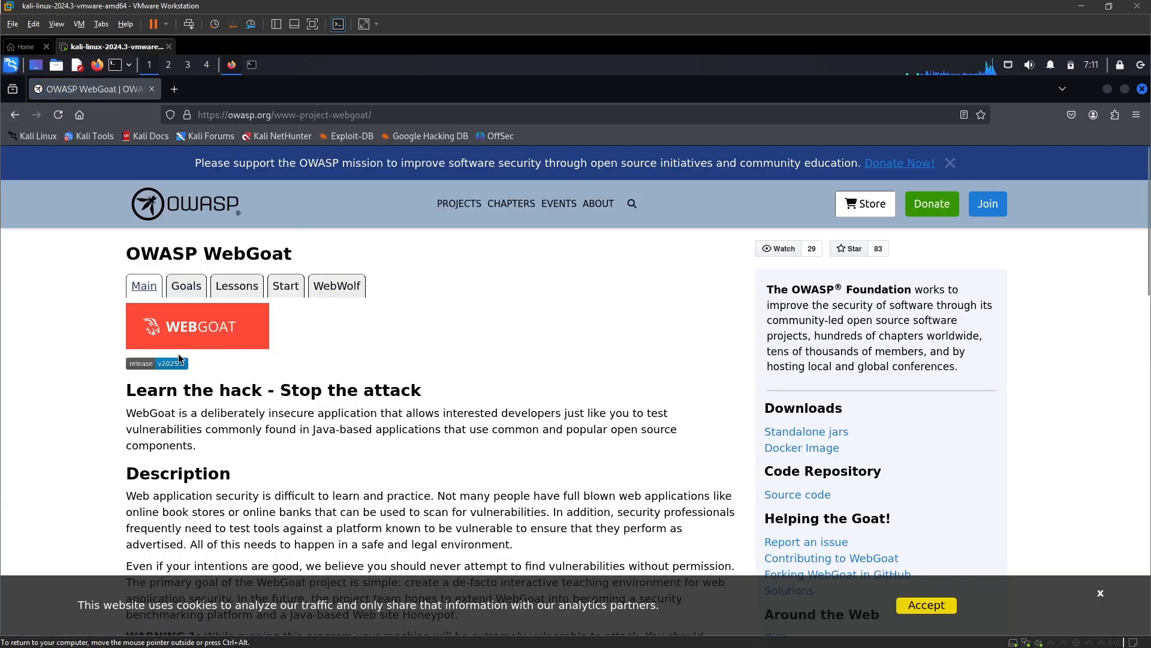
mouse_move(169, 367)
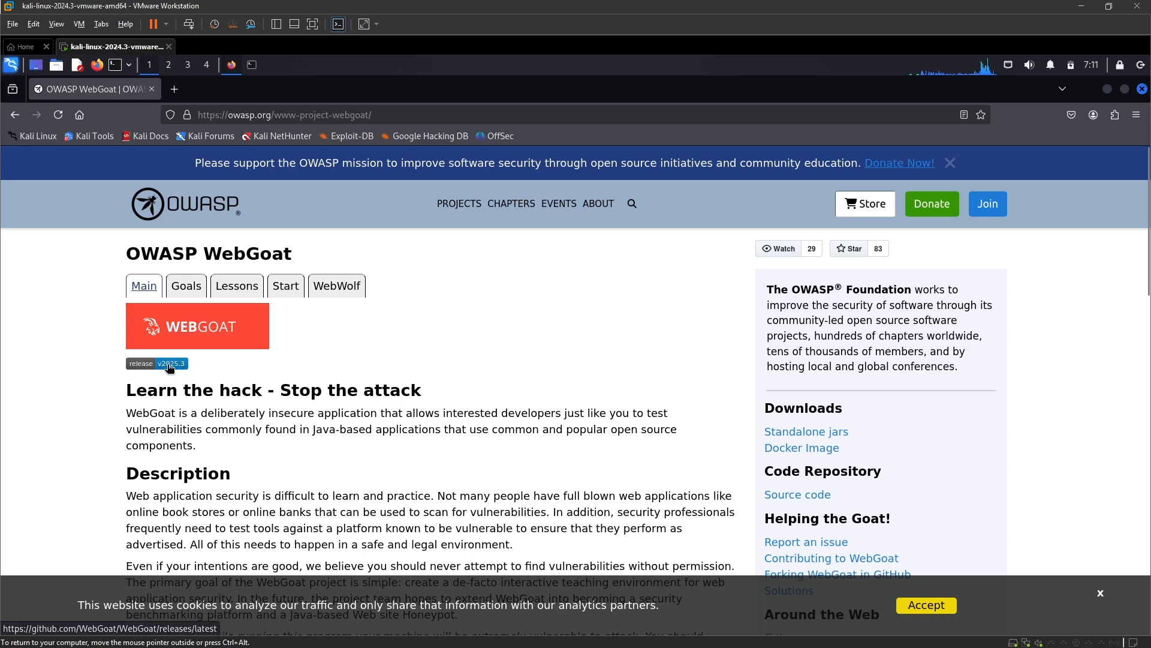
click(156, 362)
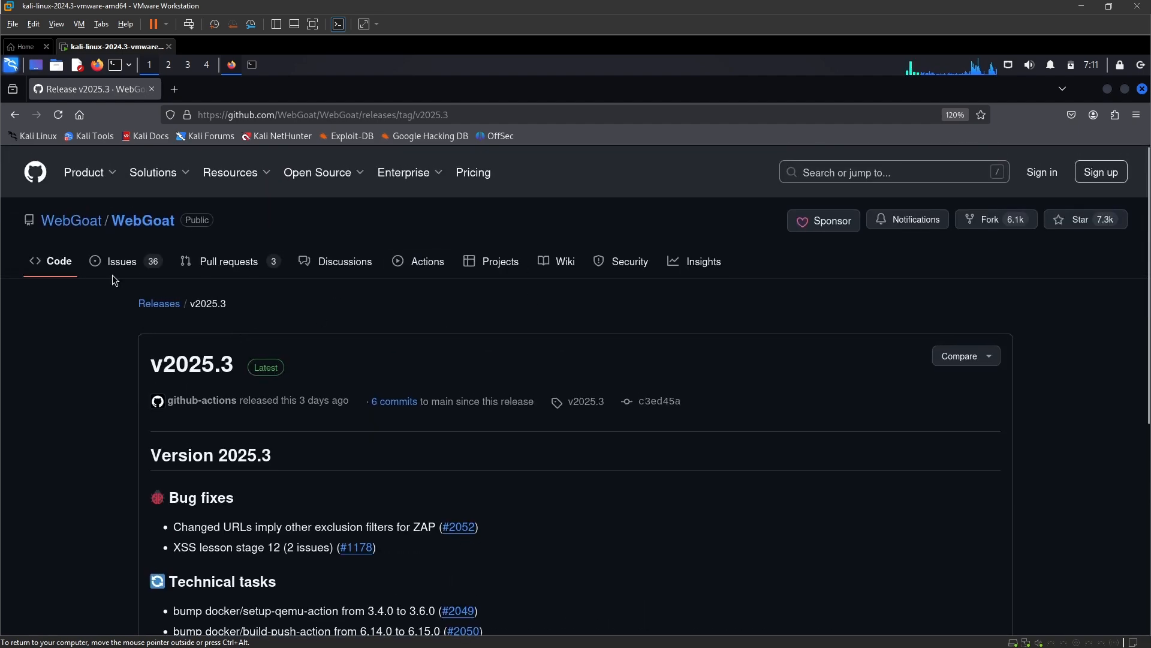
mouse_move(230, 299)
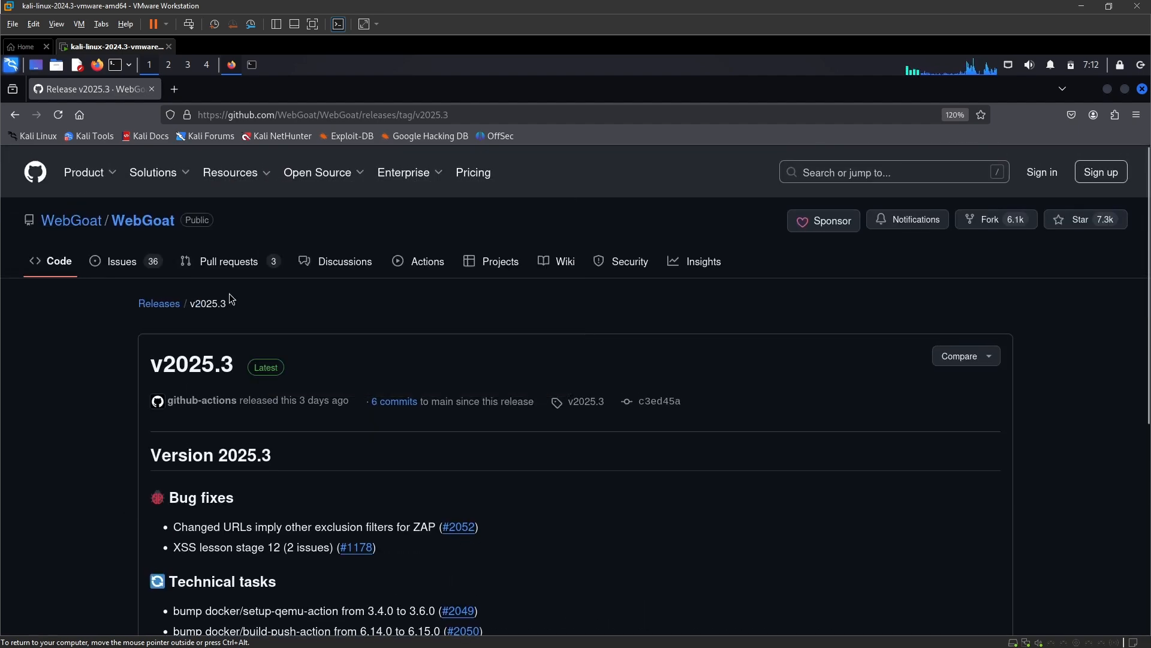
Start downloading the webgoat-2025.3.jar asset from the v2025.3 release's Assets list
scroll(down, 3)
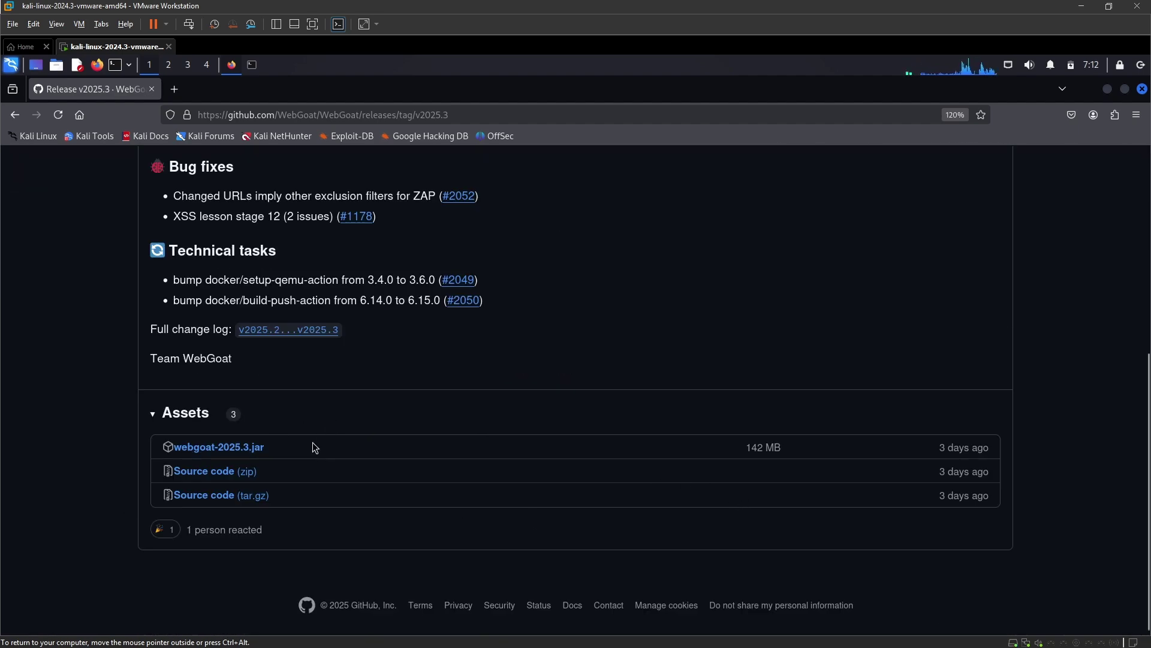
click(217, 448)
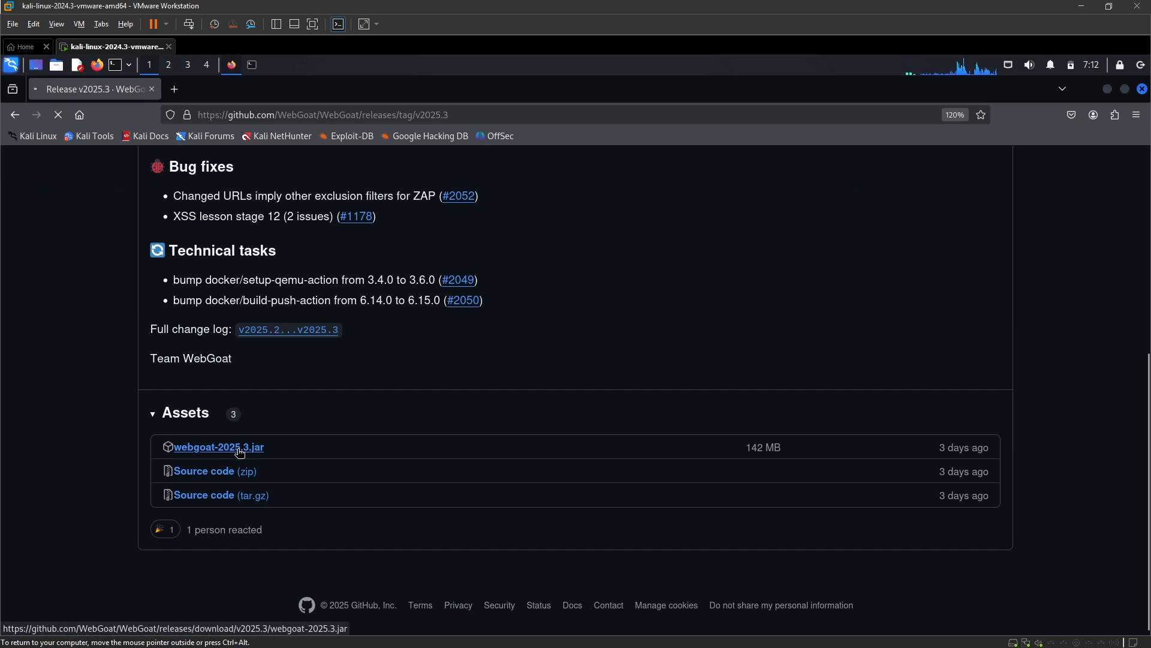
click(218, 446)
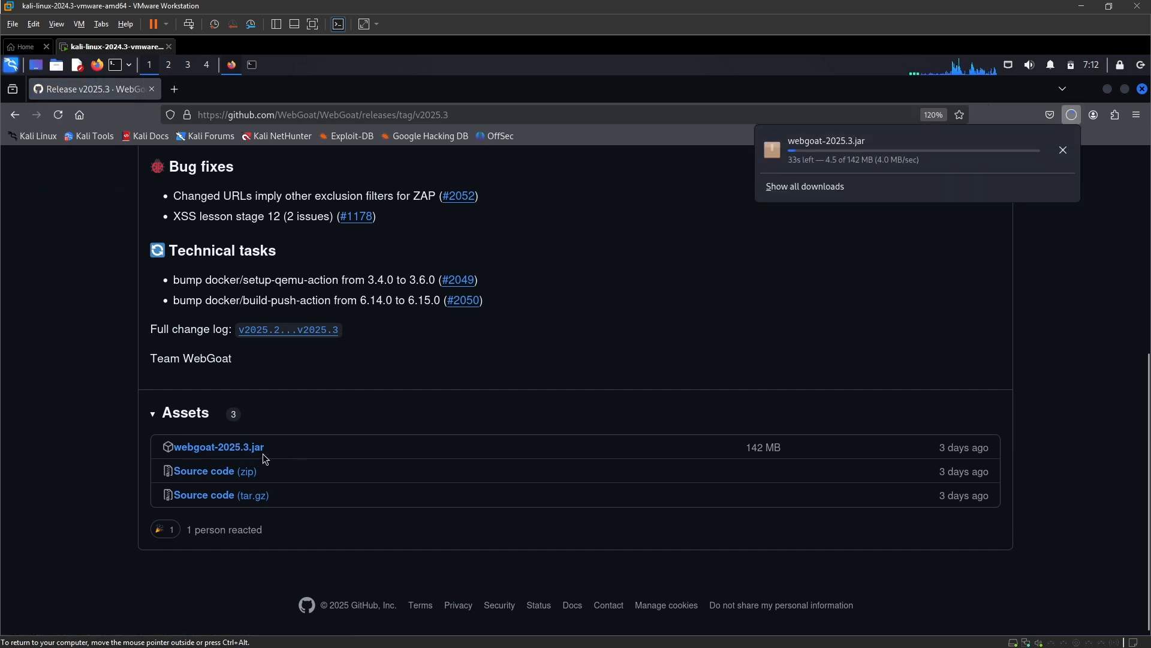
mouse_move(797, 366)
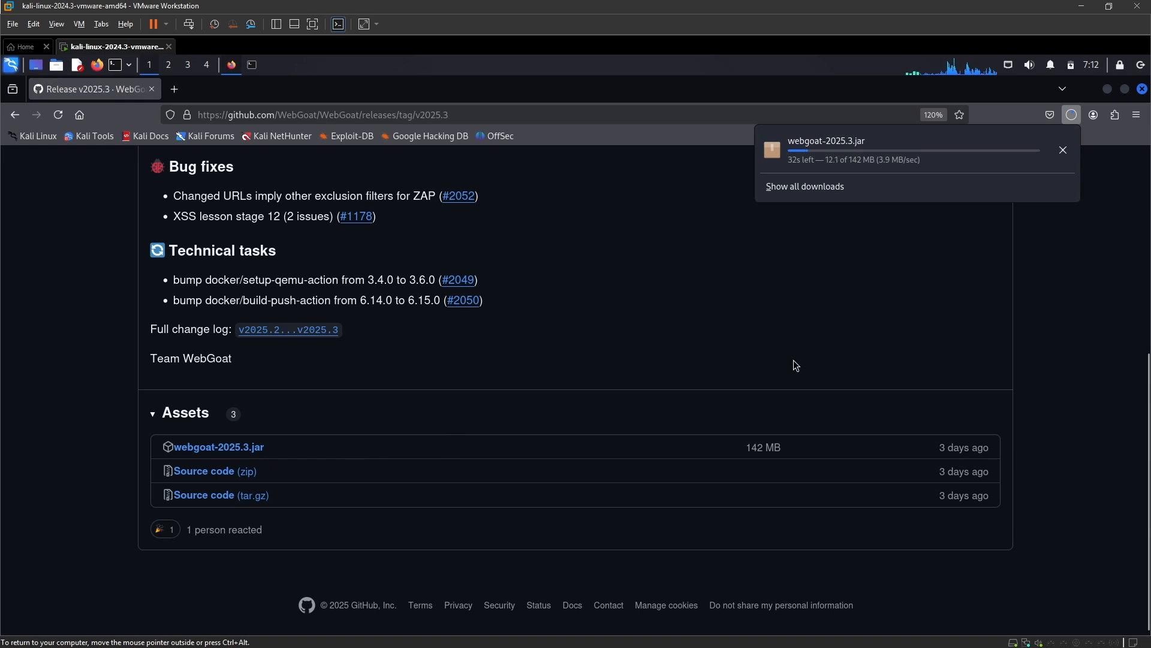
mouse_move(553, 300)
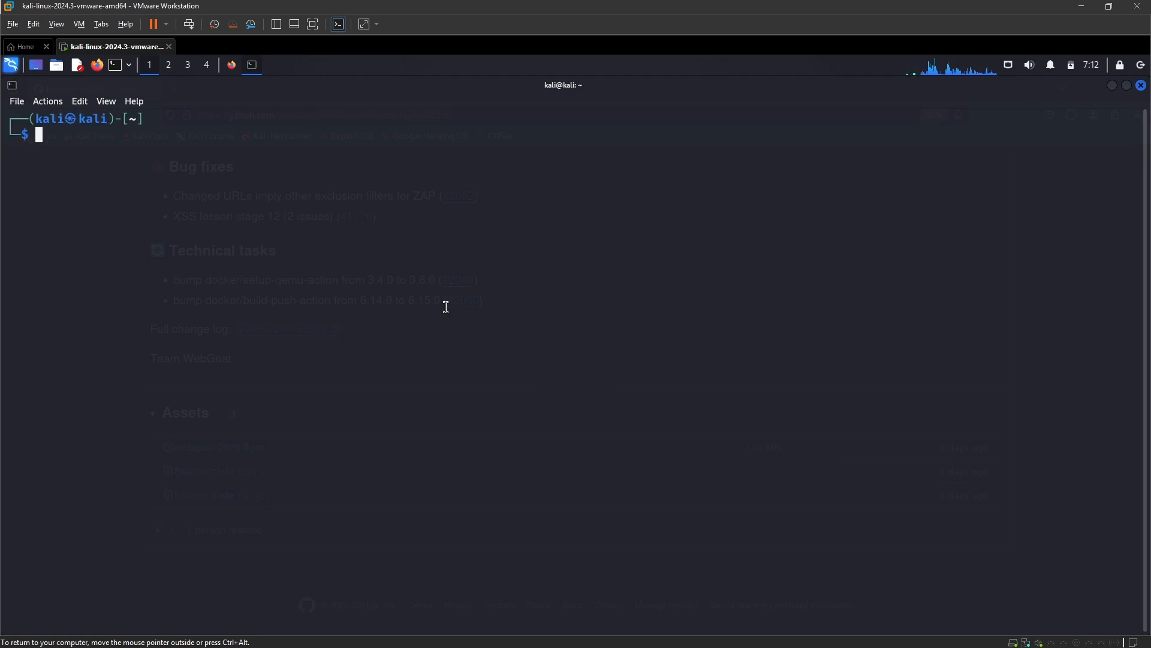
Run java --version in the terminal, confirming OpenJDK 23.0.1 is installed
text(java)
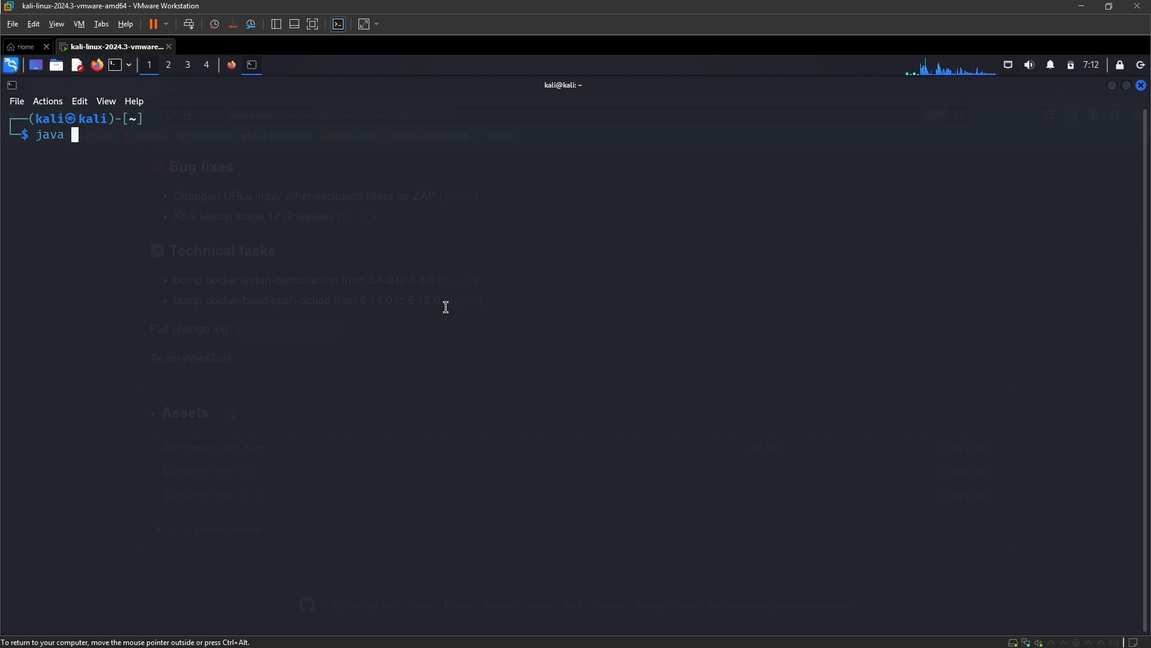
text(--versio)
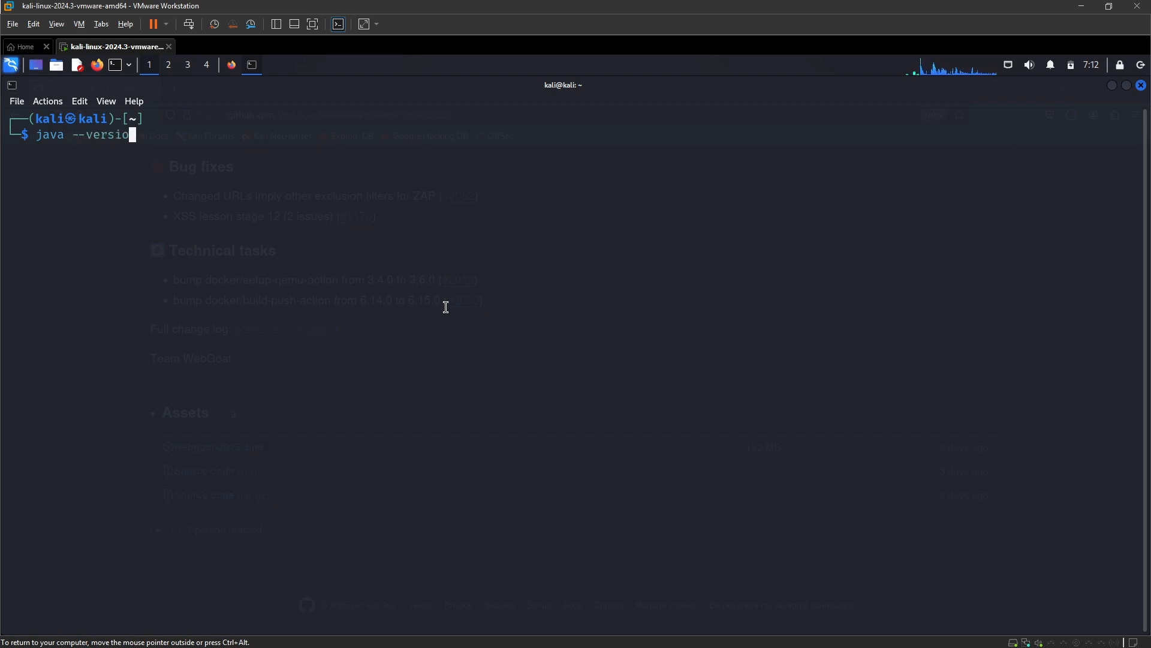
key(Return)
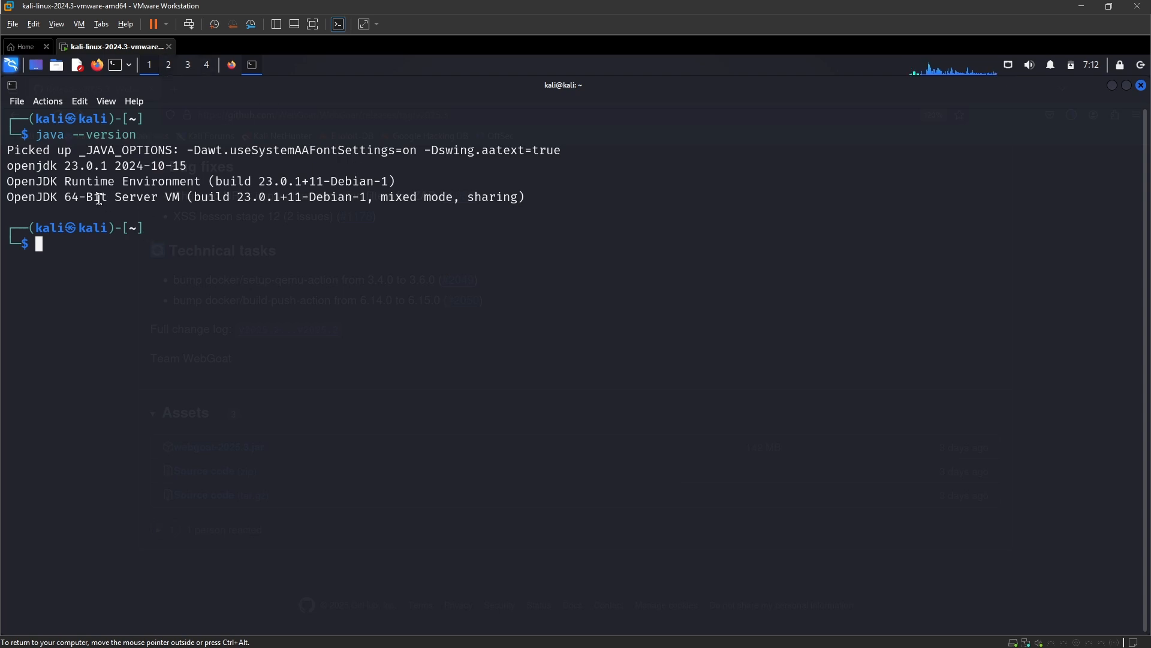
double_click(84, 166)
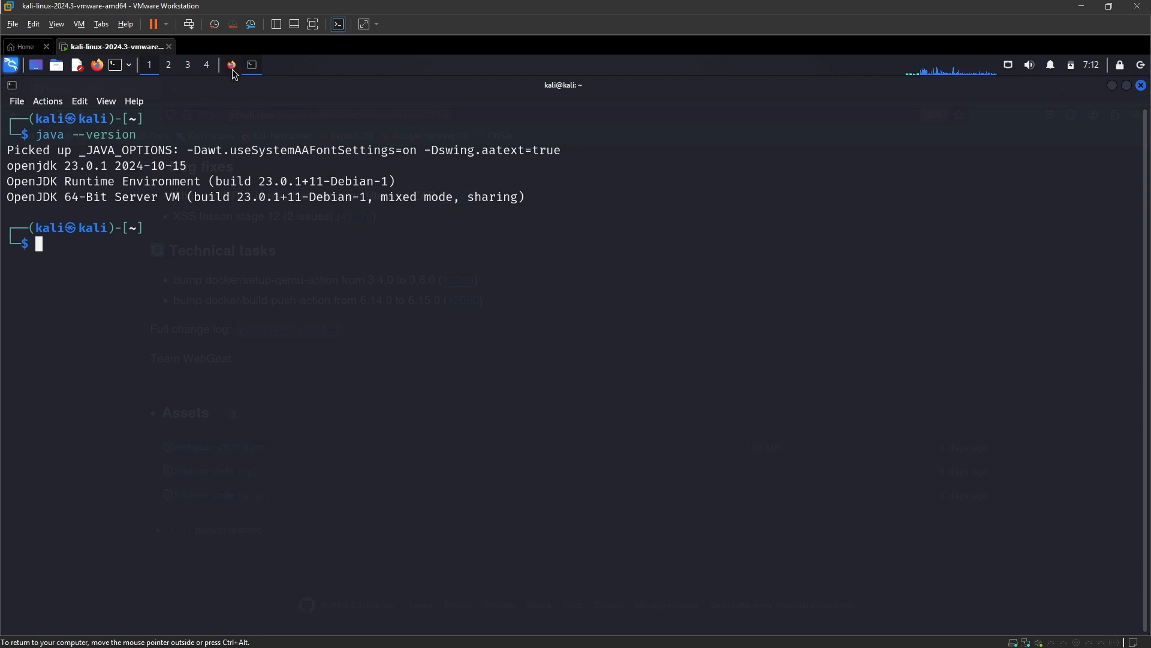
Return to the webgoat Google results and briefly view the TryHackMe WebGOAT page
click(230, 65)
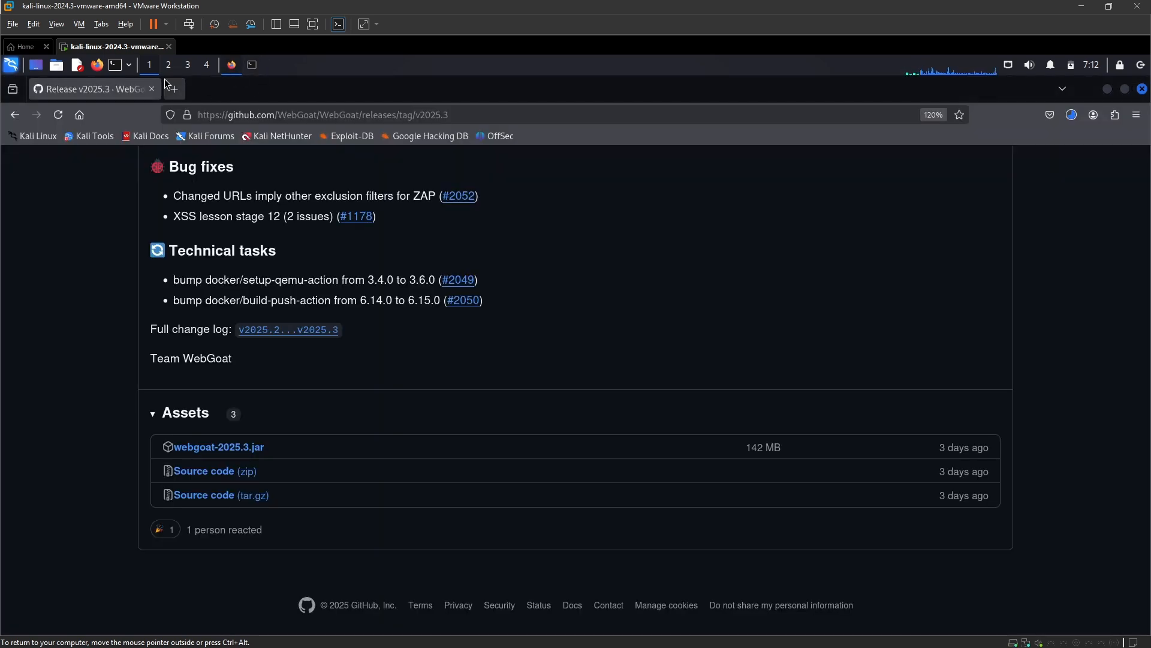
mouse_move(15, 115)
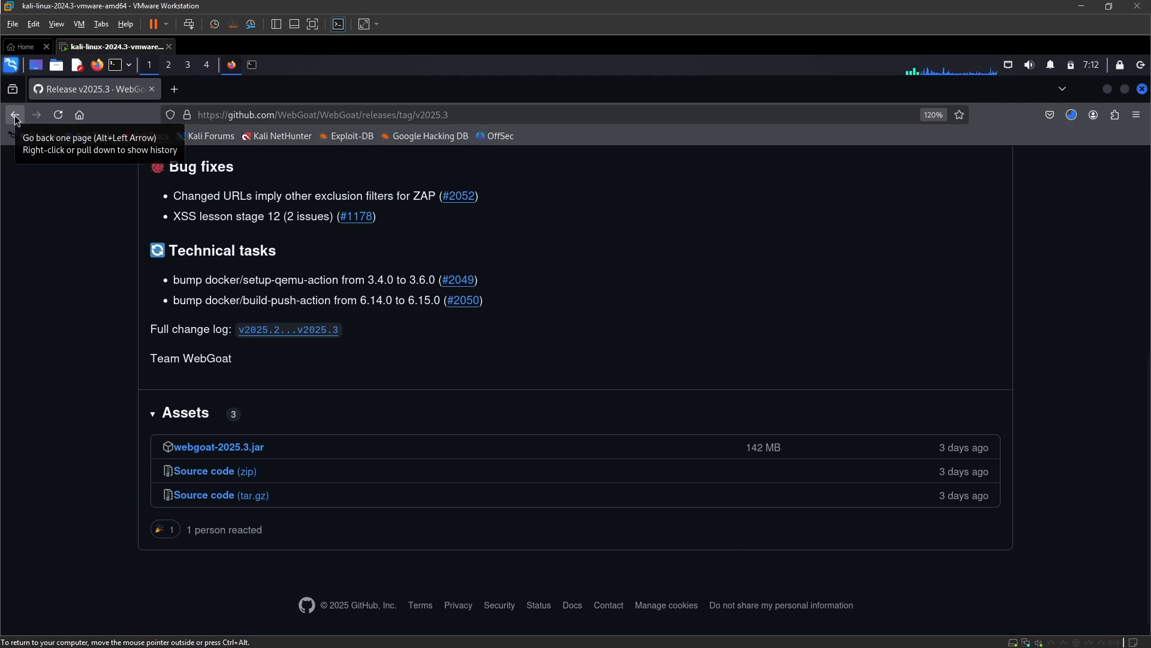
click(15, 115)
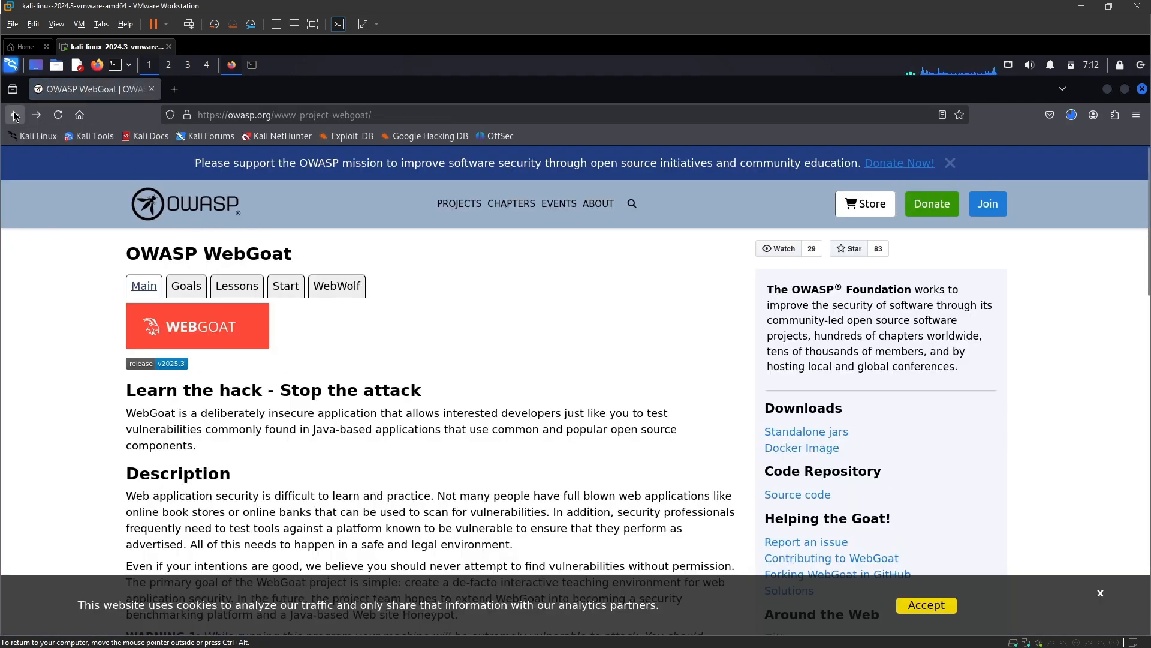
click(14, 115)
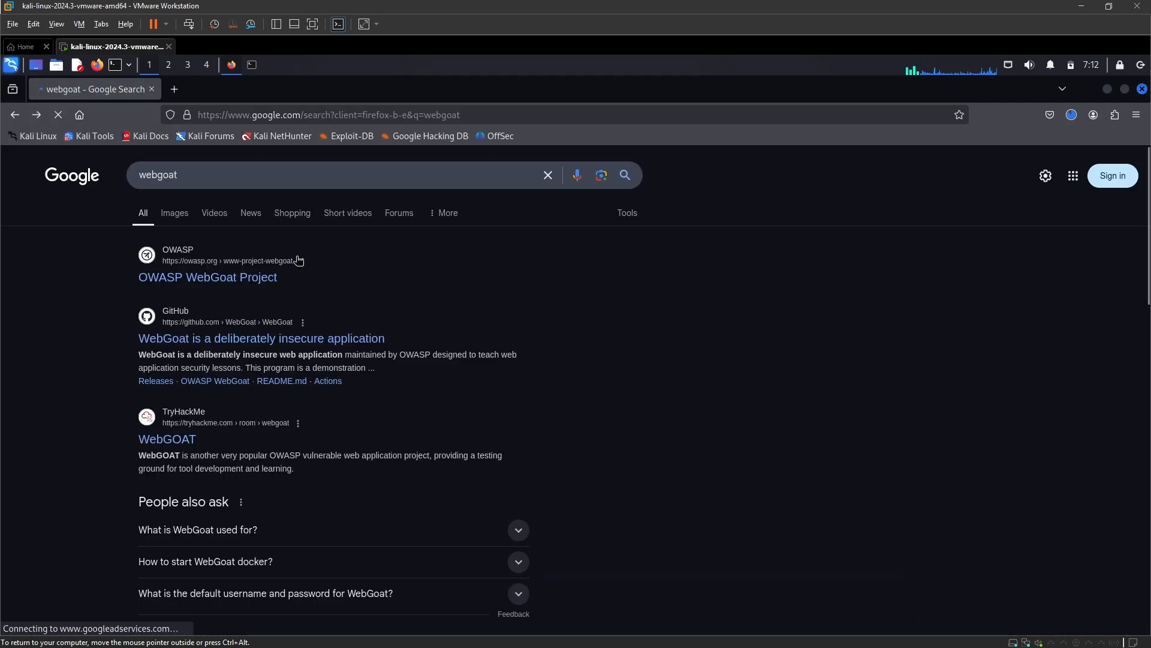
scroll(down, 3)
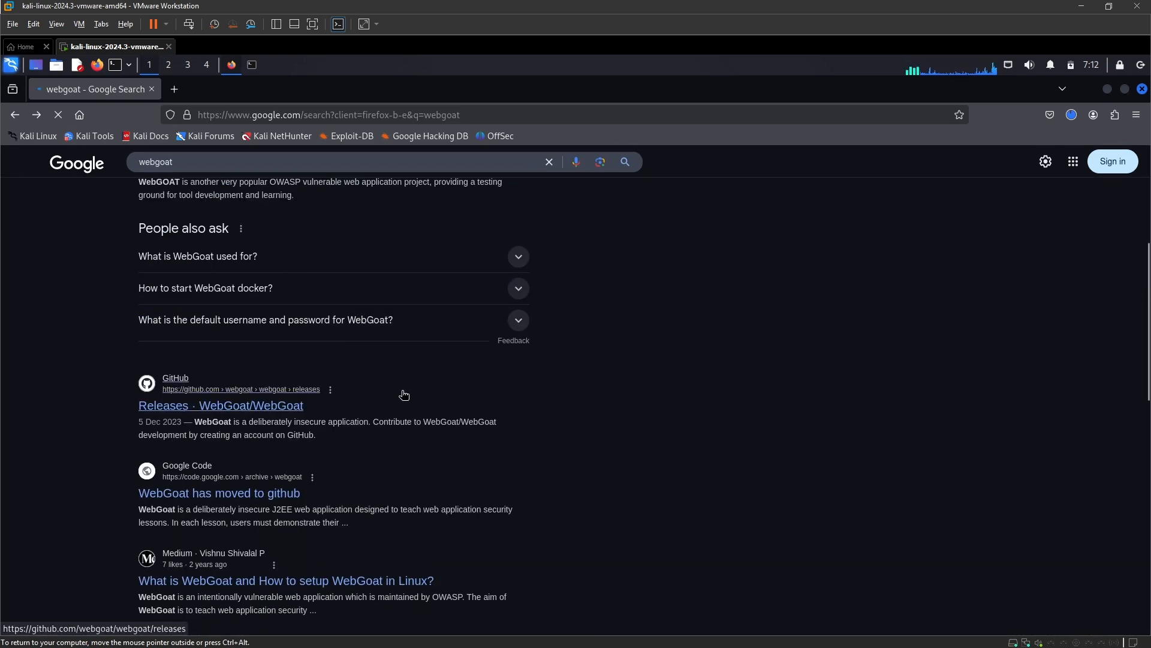
scroll(up, 3)
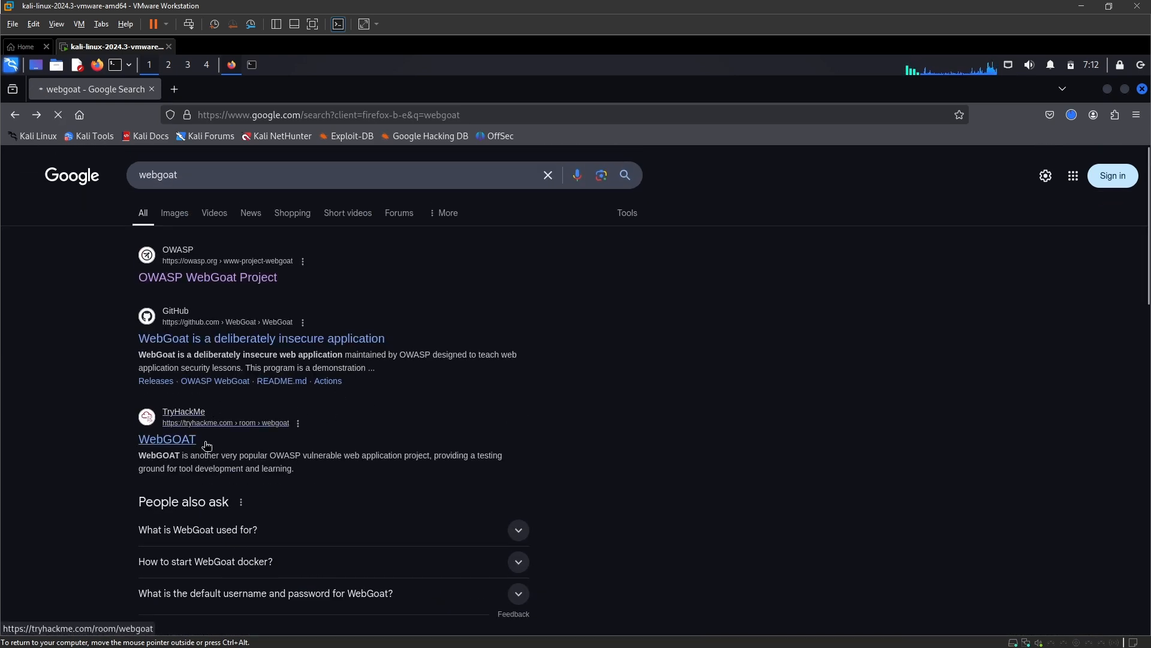
mouse_move(214, 468)
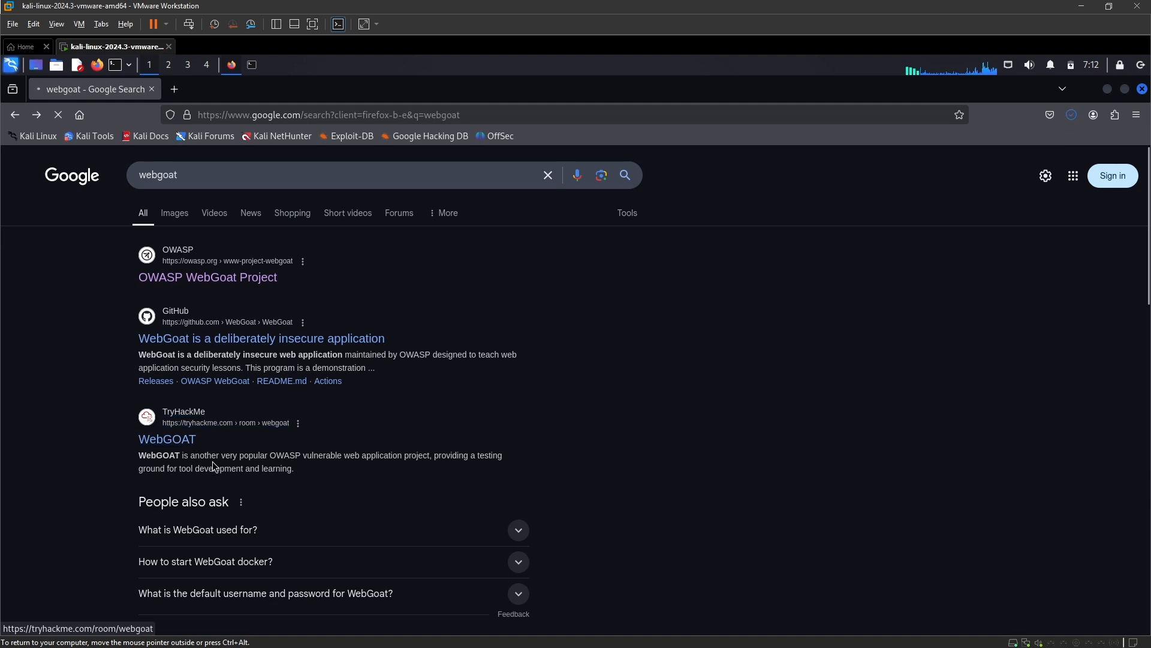
click(166, 439)
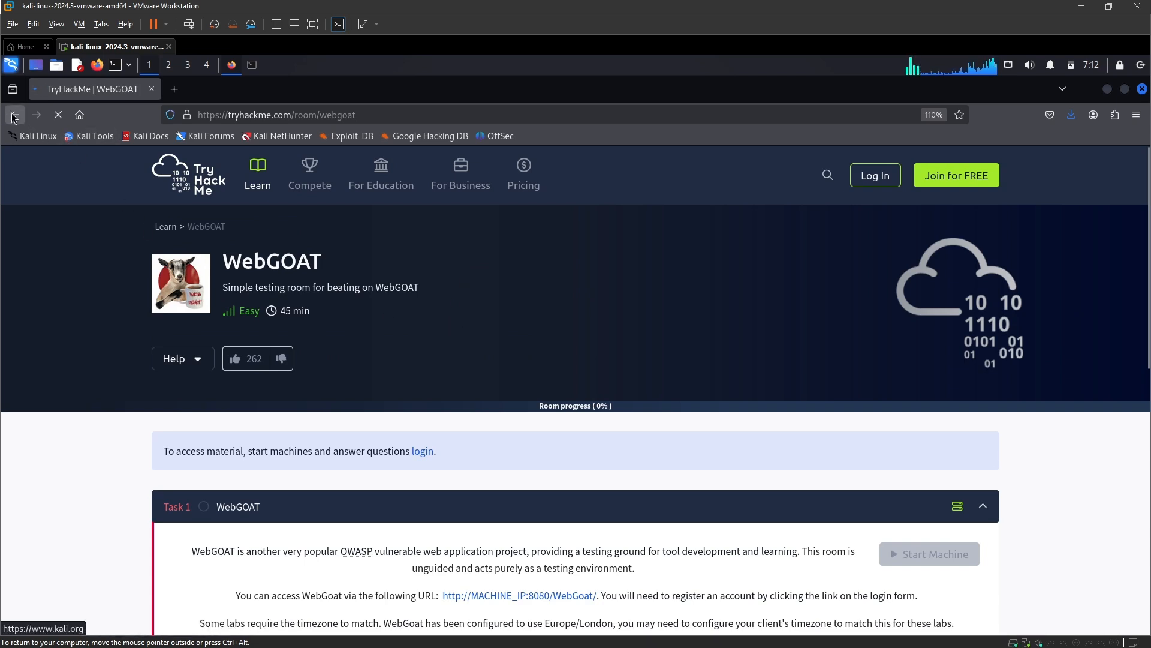
mouse_move(13, 115)
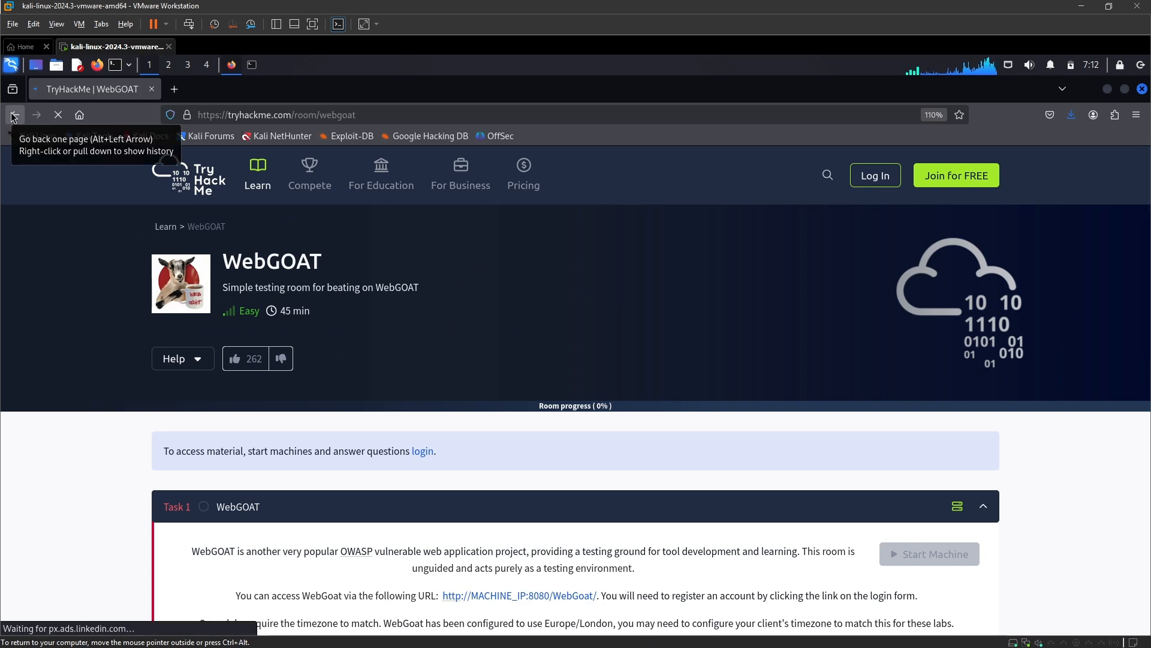
click(15, 115)
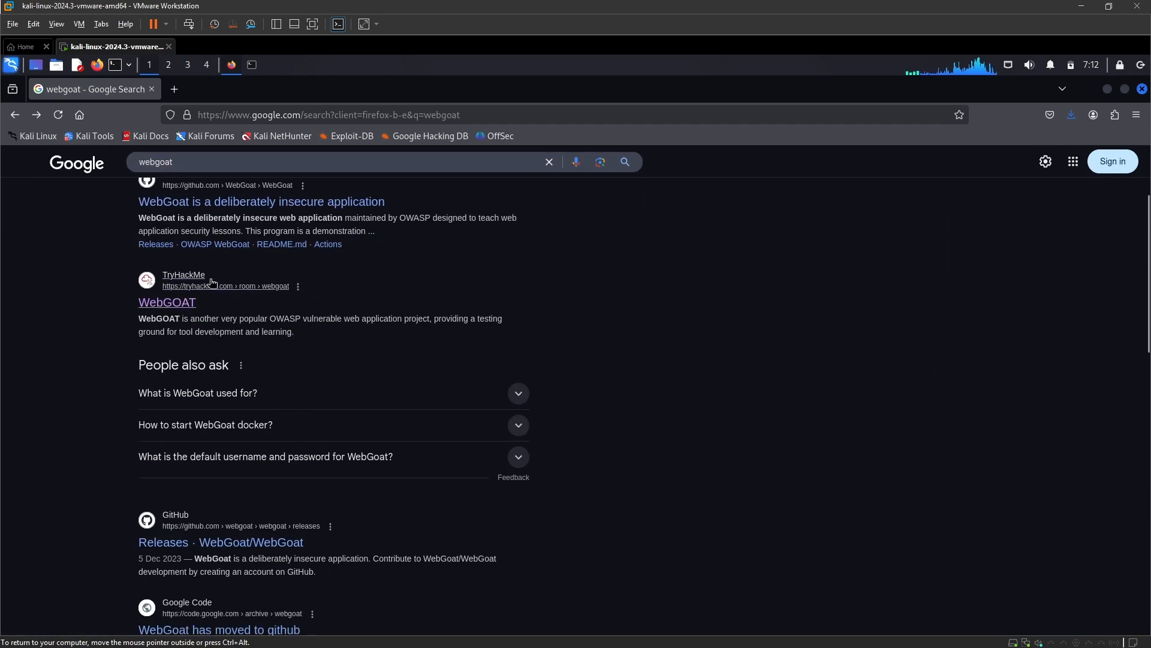
Open the VulnHub WebGOAT: 1 entry from the results, then return to the terminal
scroll(down, 3)
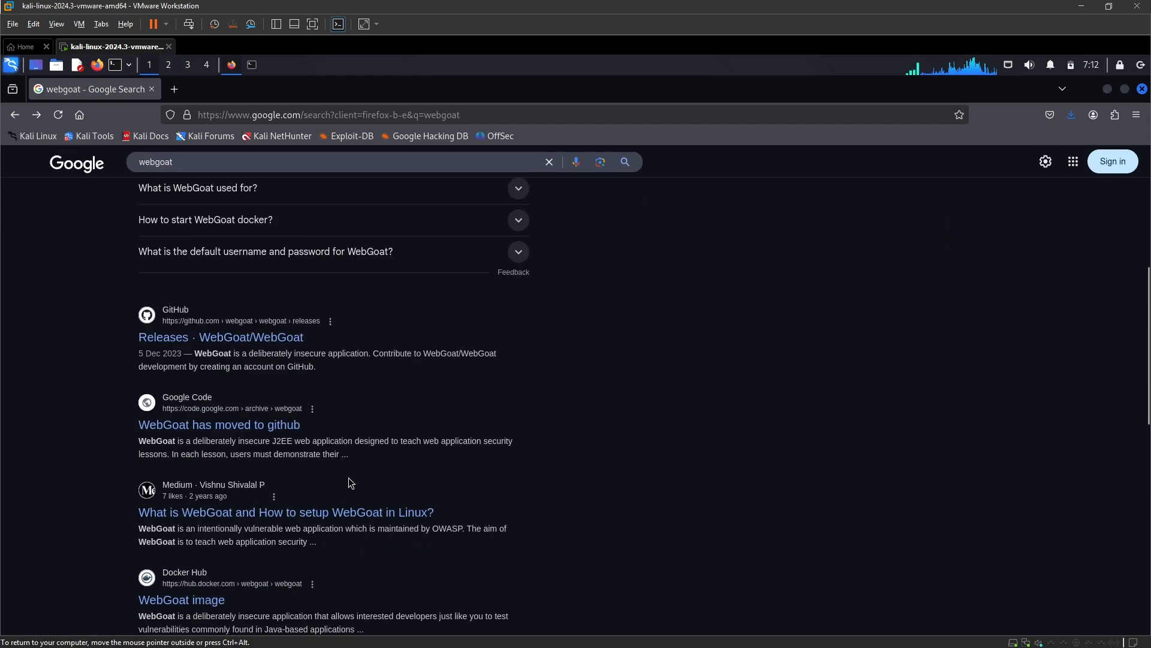
scroll(down, 3)
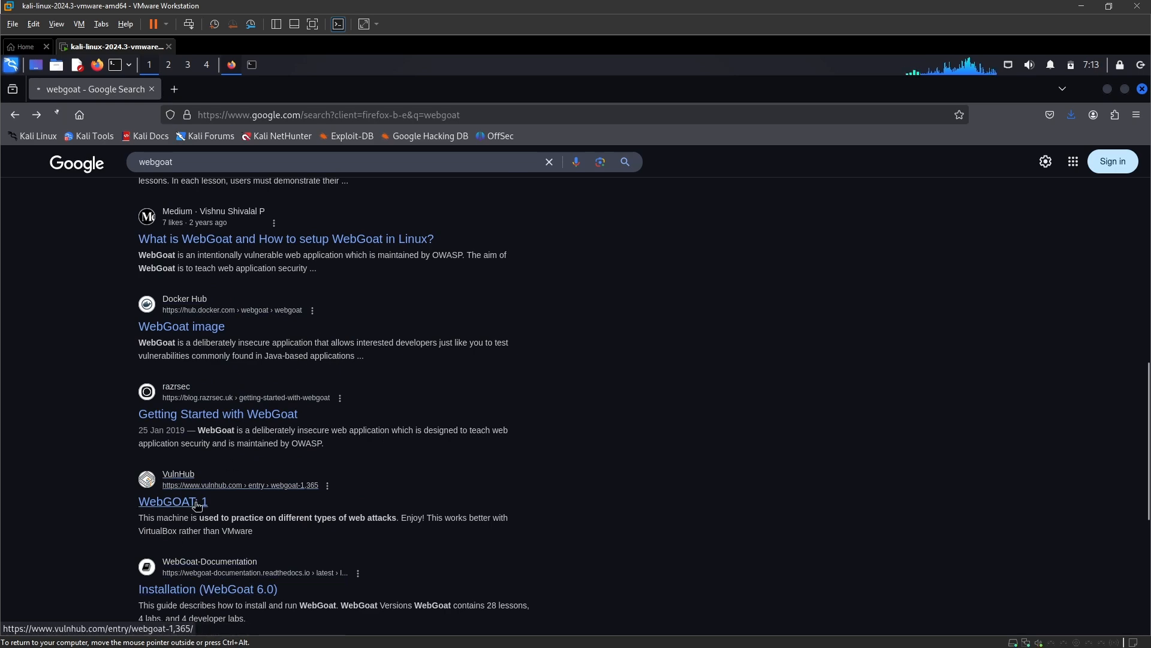
click(172, 501)
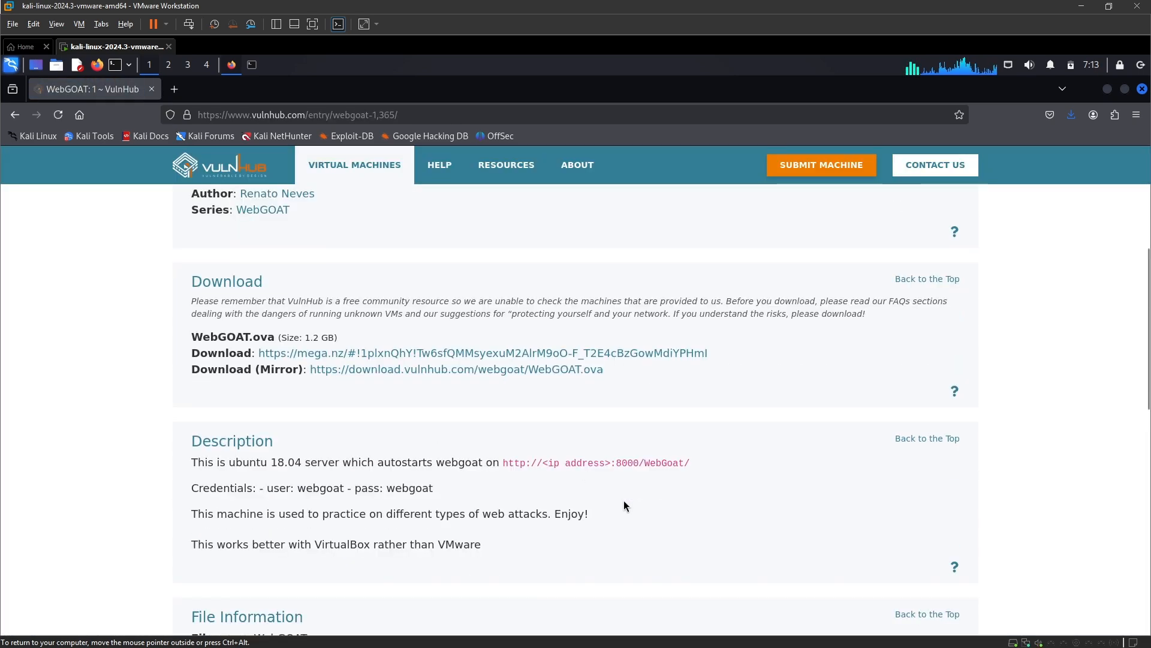
scroll(up, 3)
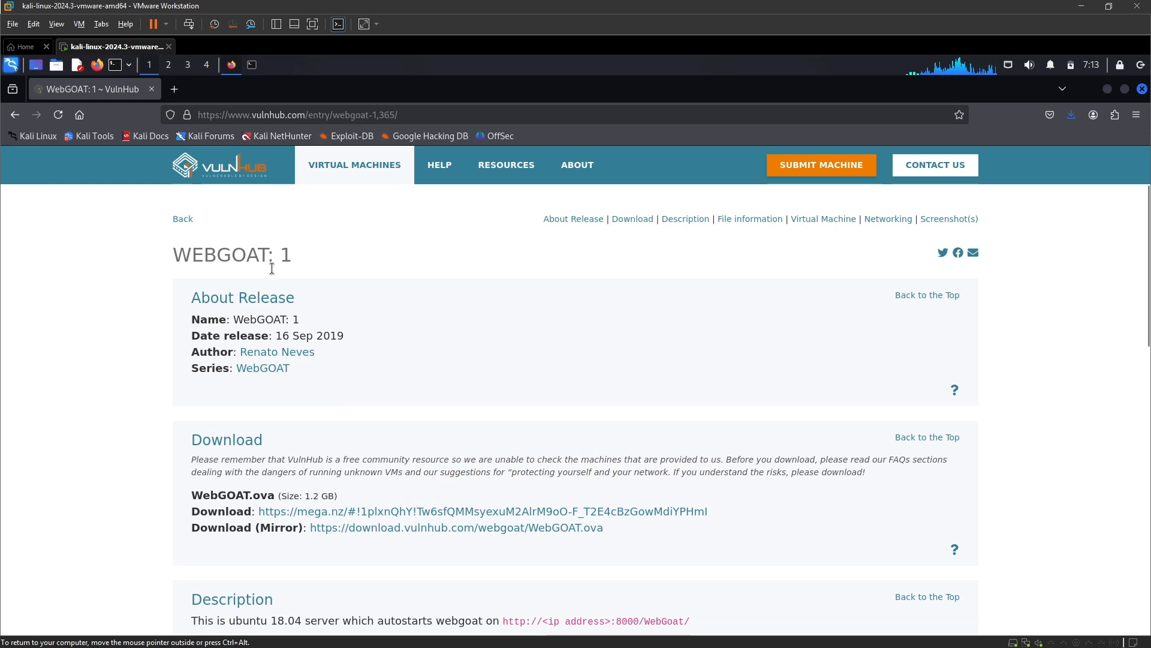
mouse_move(906, 107)
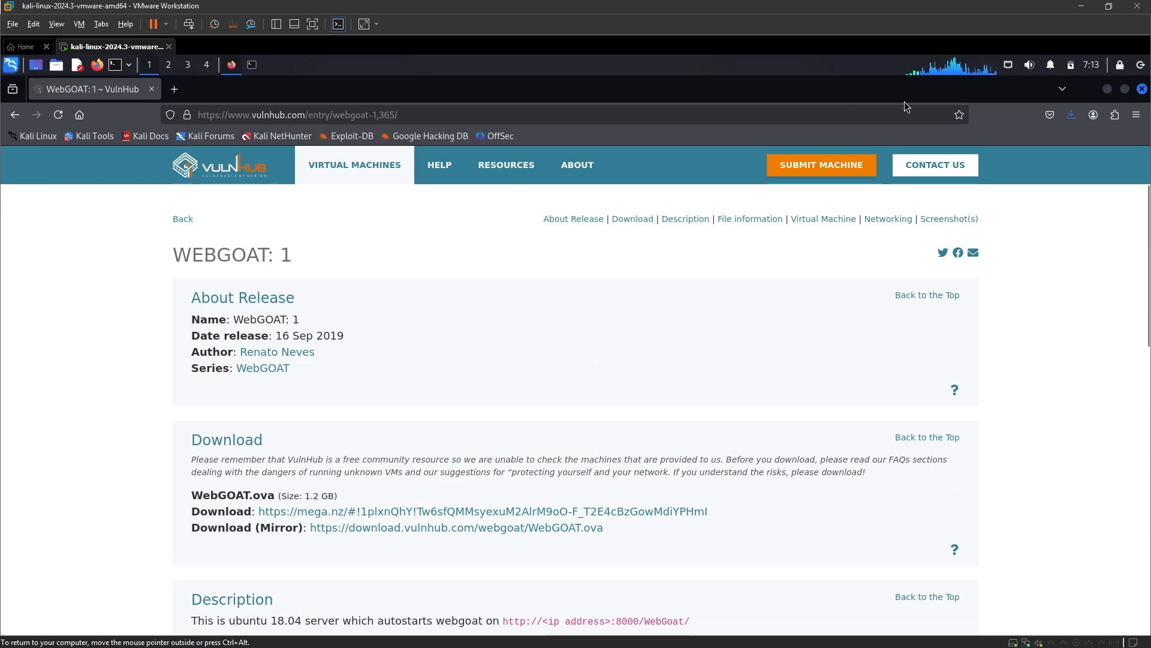
click(1071, 115)
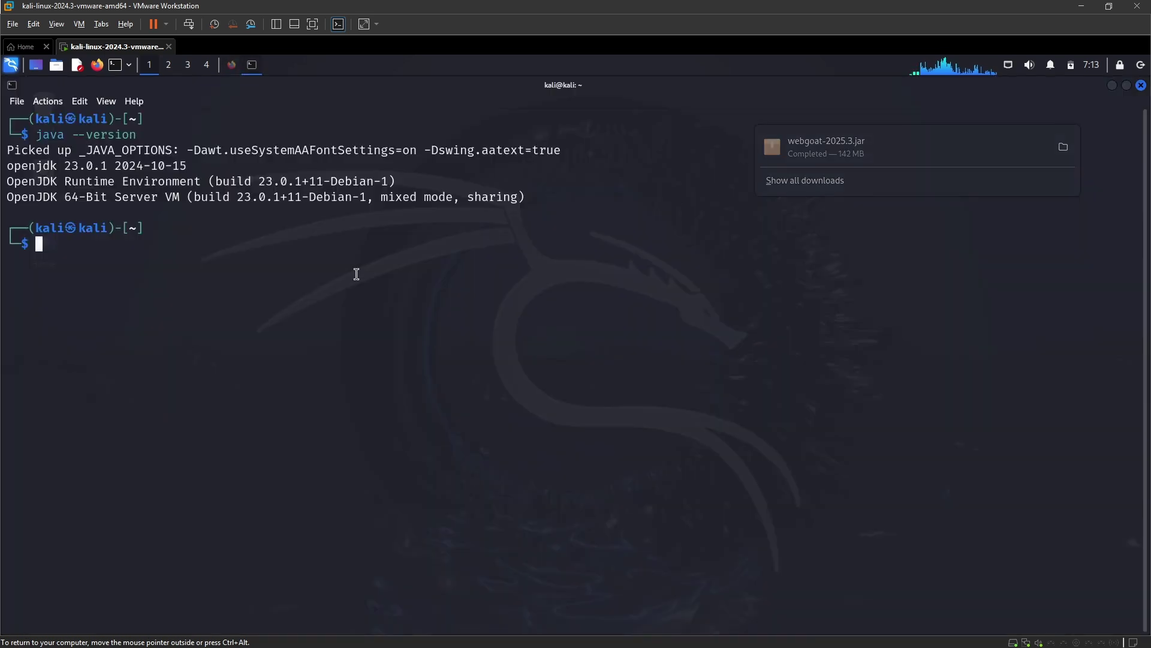
Change into Downloads and launch WebGoat with java -jar webgoat-2025.3.jar
text(cd Downloads/)
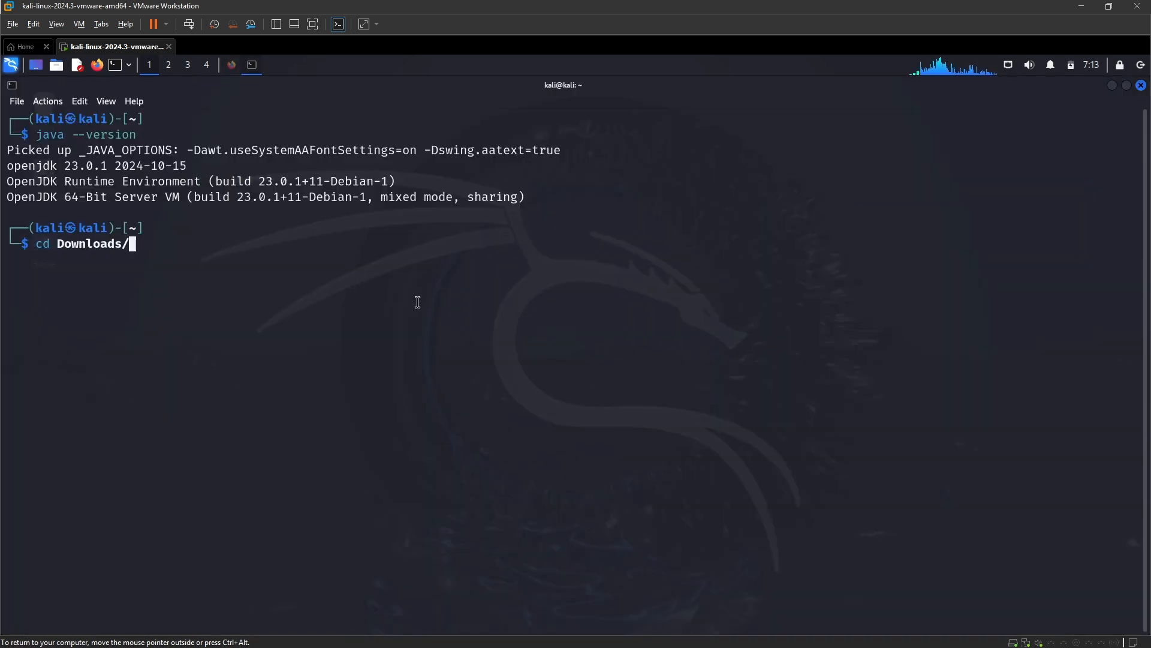
key(Return)
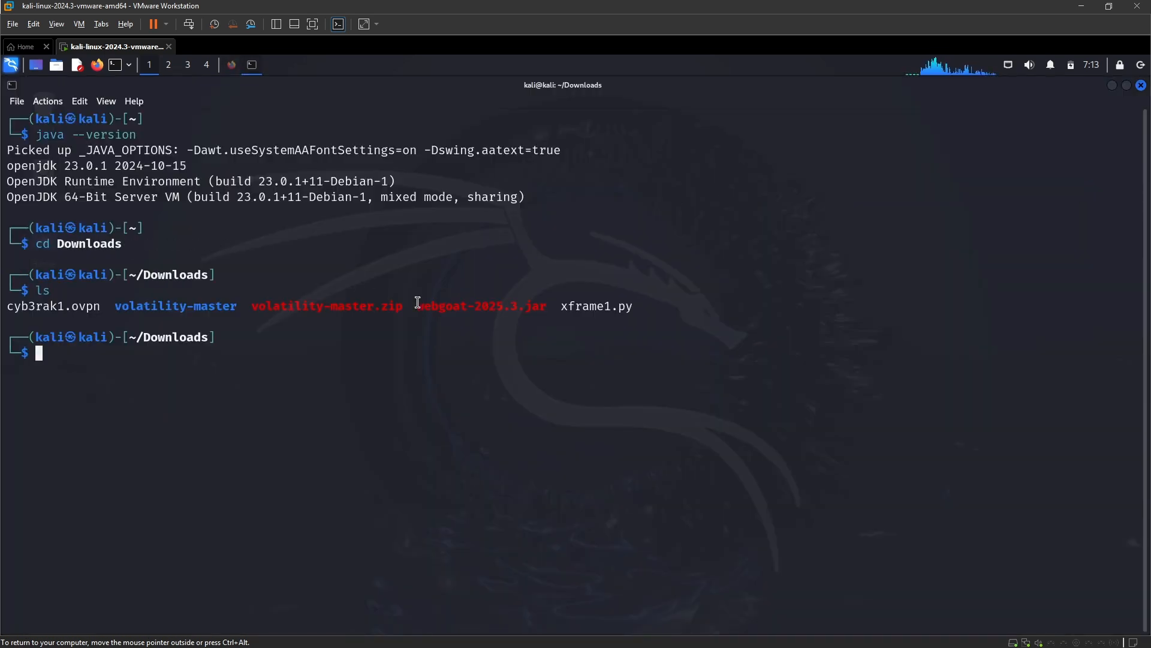
double_click(481, 306)
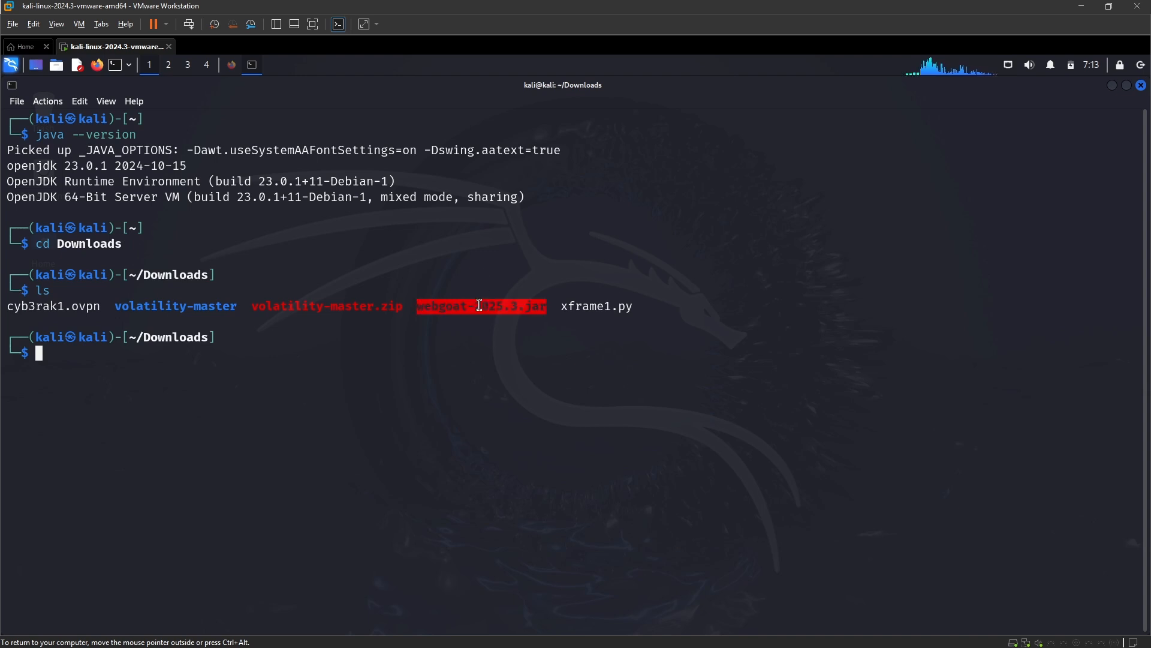
mouse_move(739, 303)
text(java)
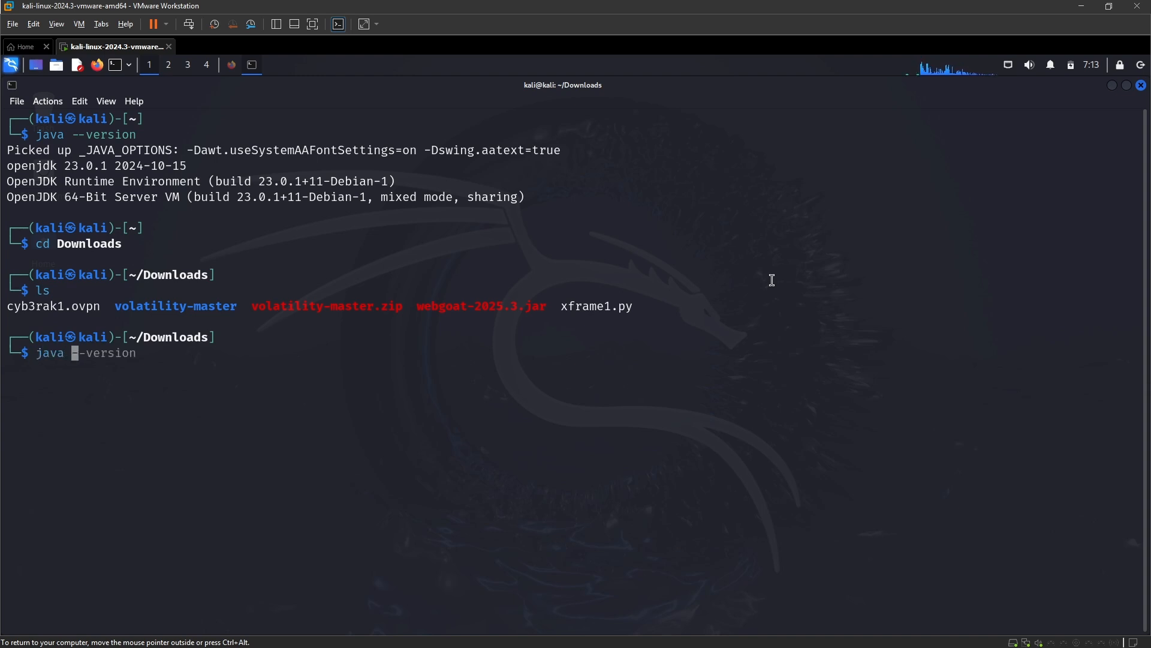
text(-jar w)
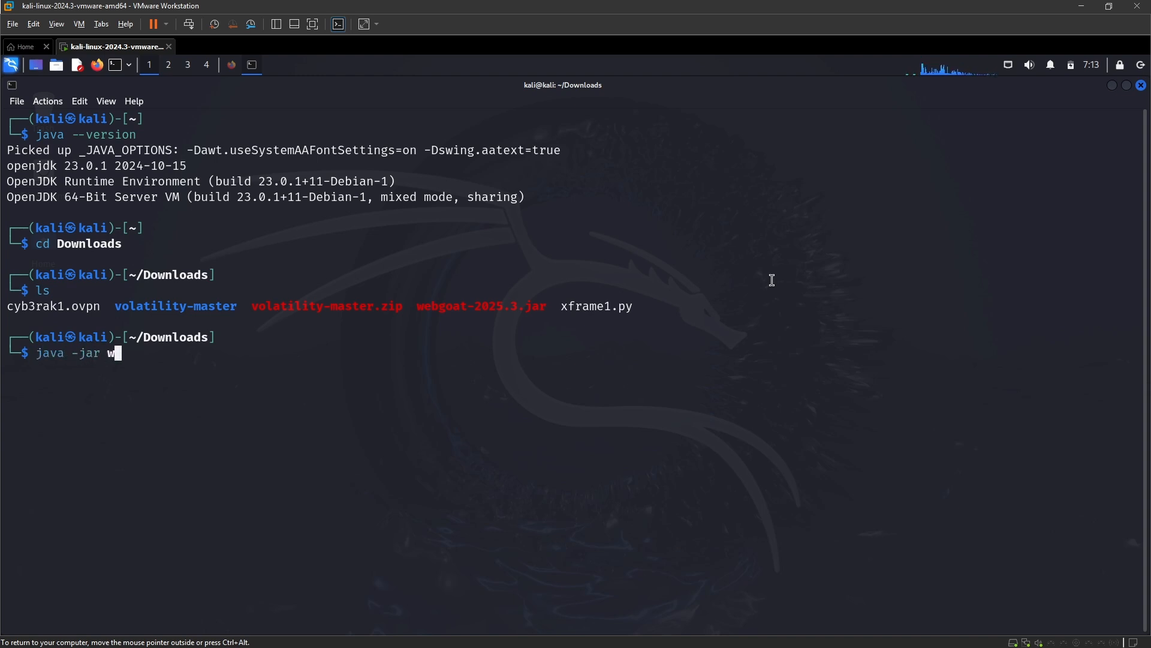
key(Return)
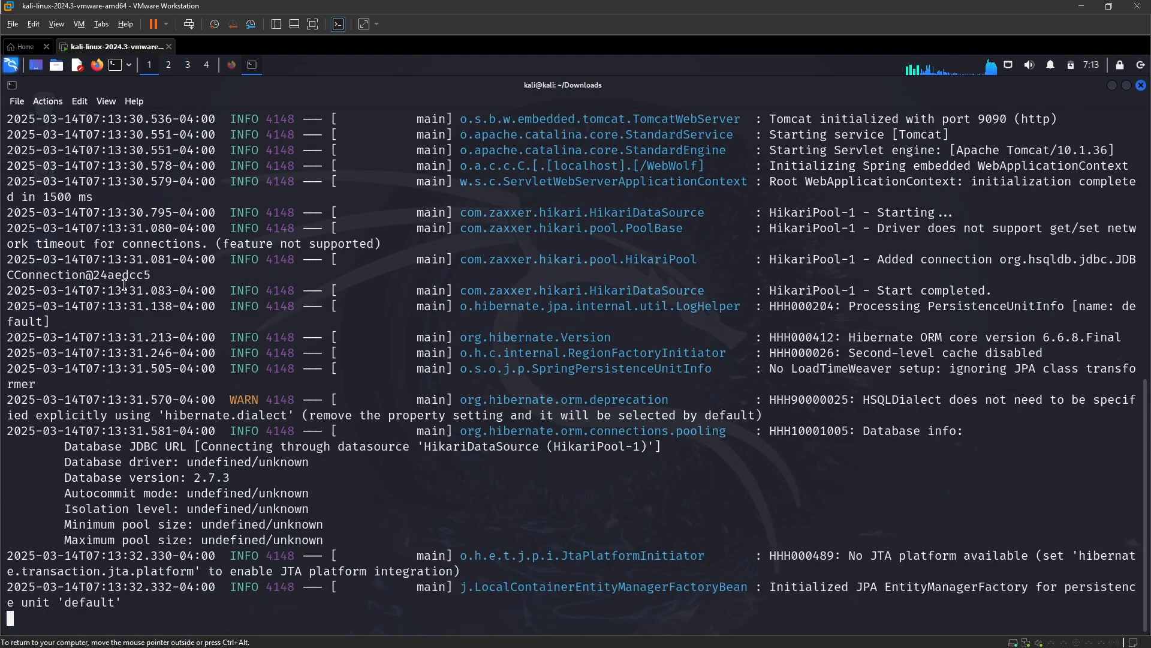
scroll(down, 3)
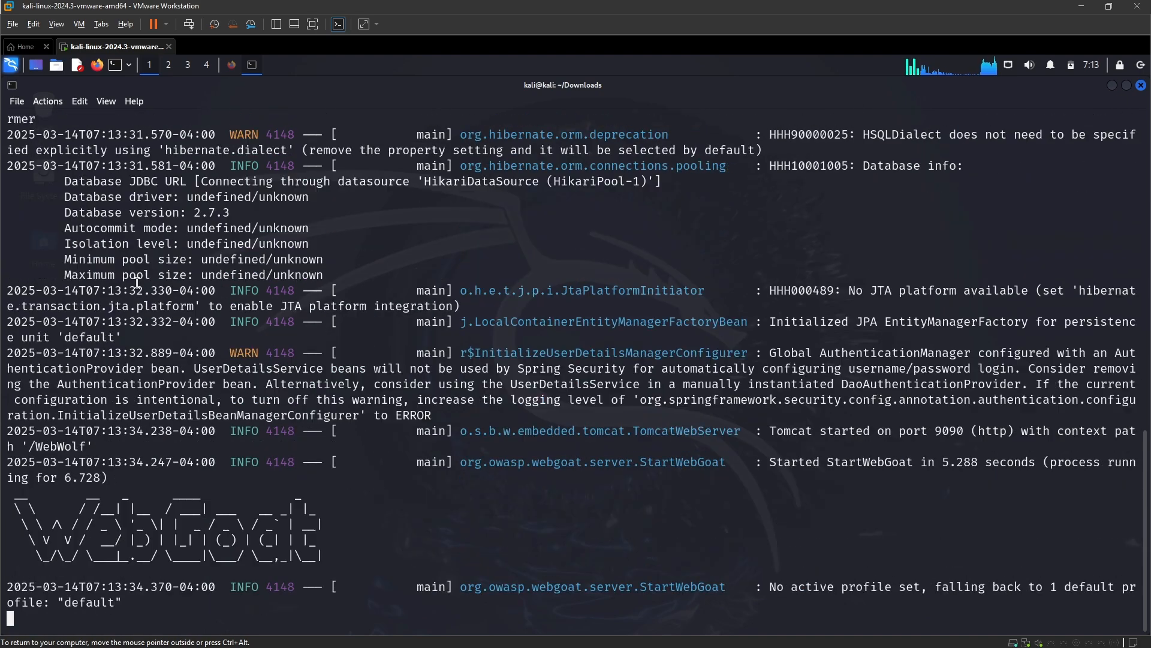
scroll(down, 3)
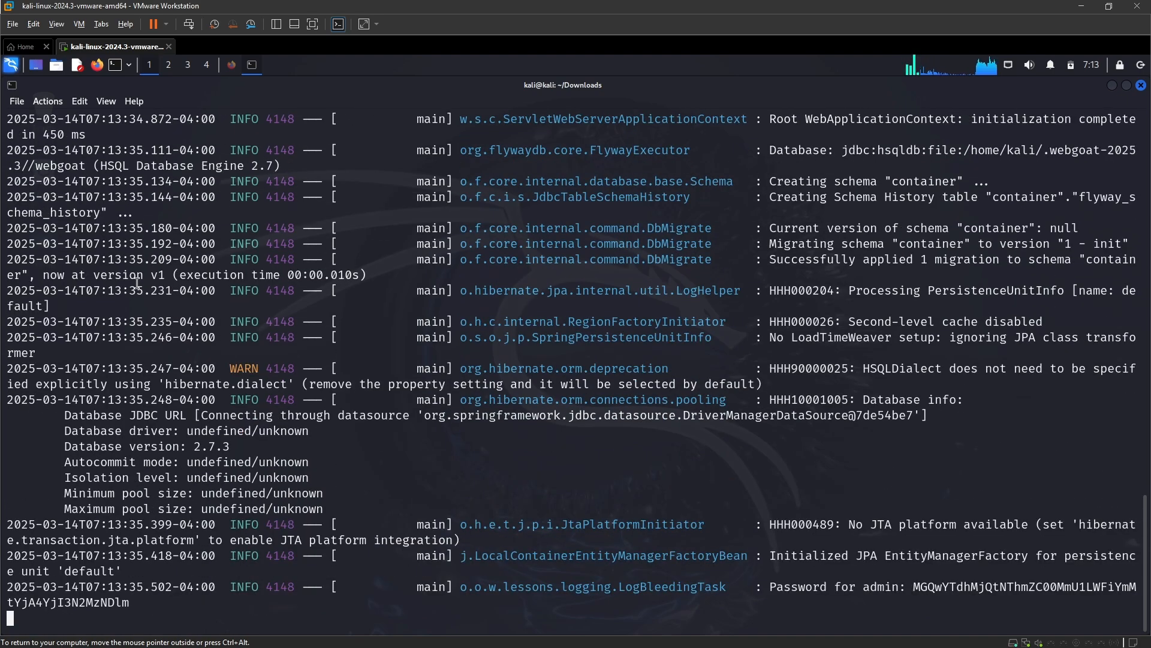
scroll(down, 3)
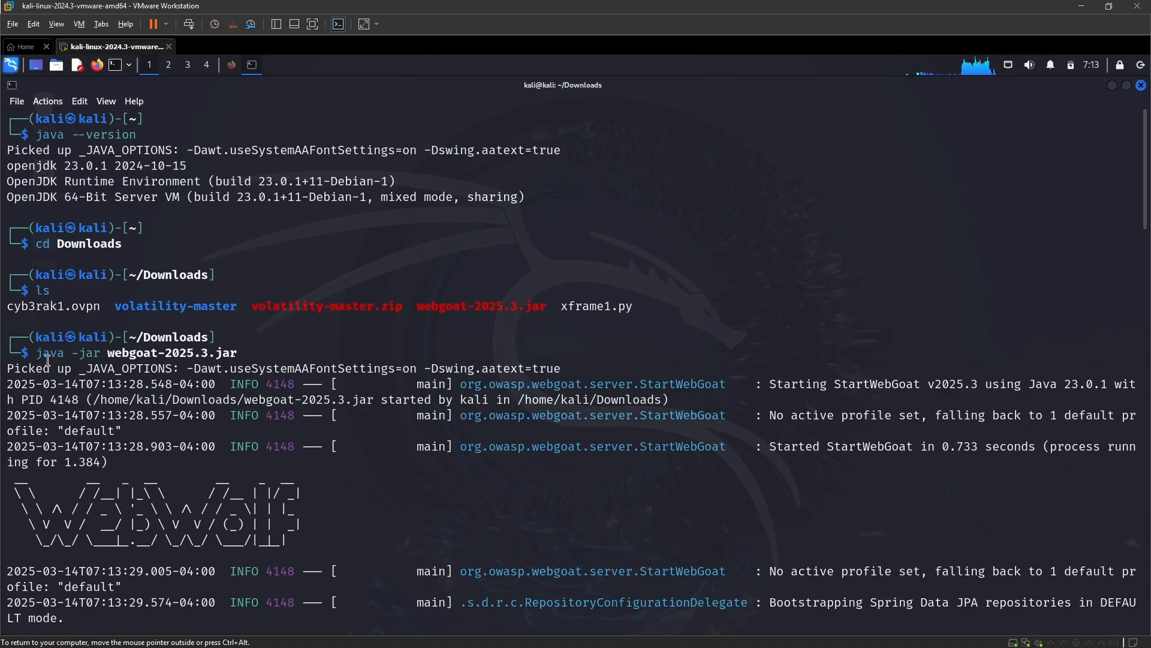
mouse_move(193, 360)
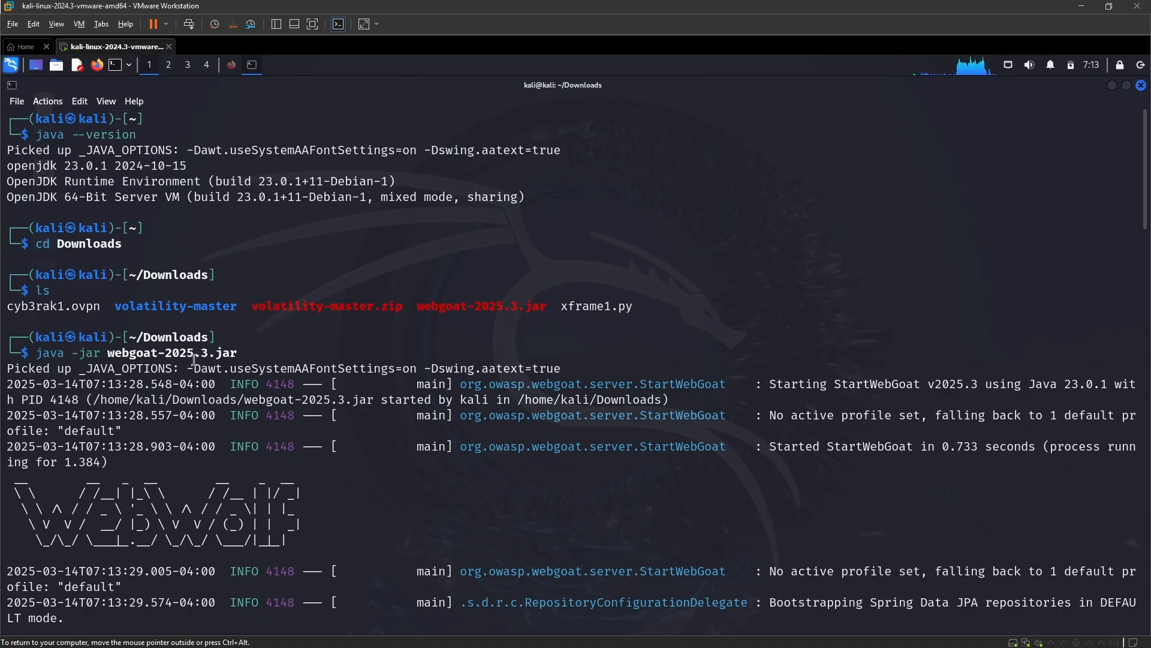
scroll(down, 3)
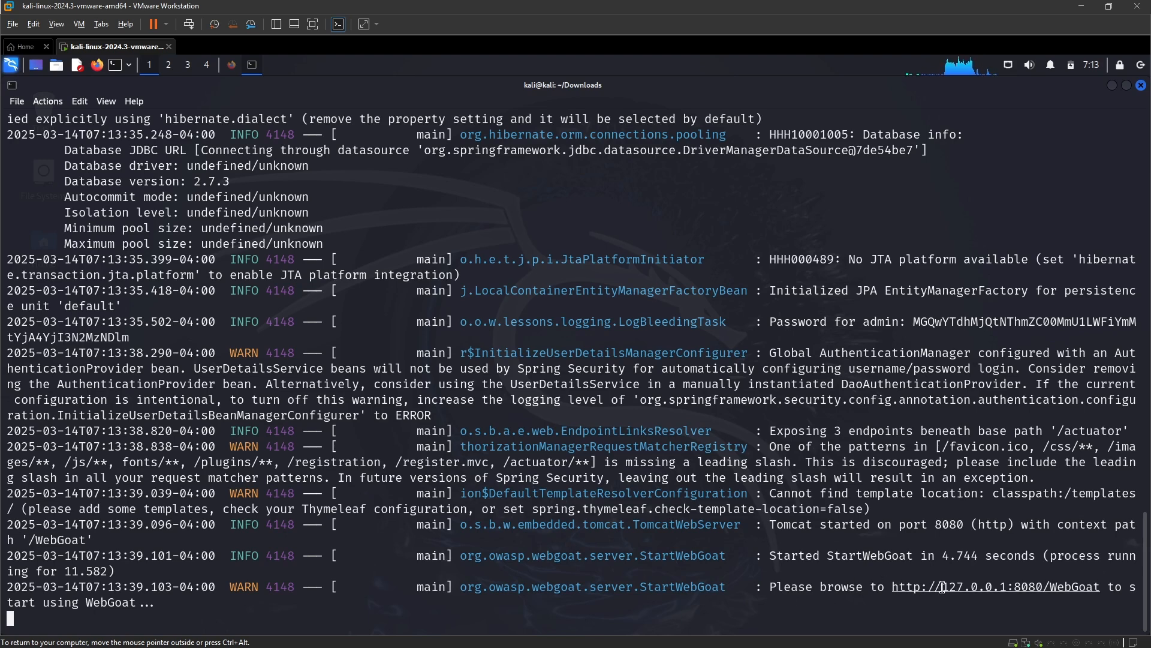
right_click(996, 586)
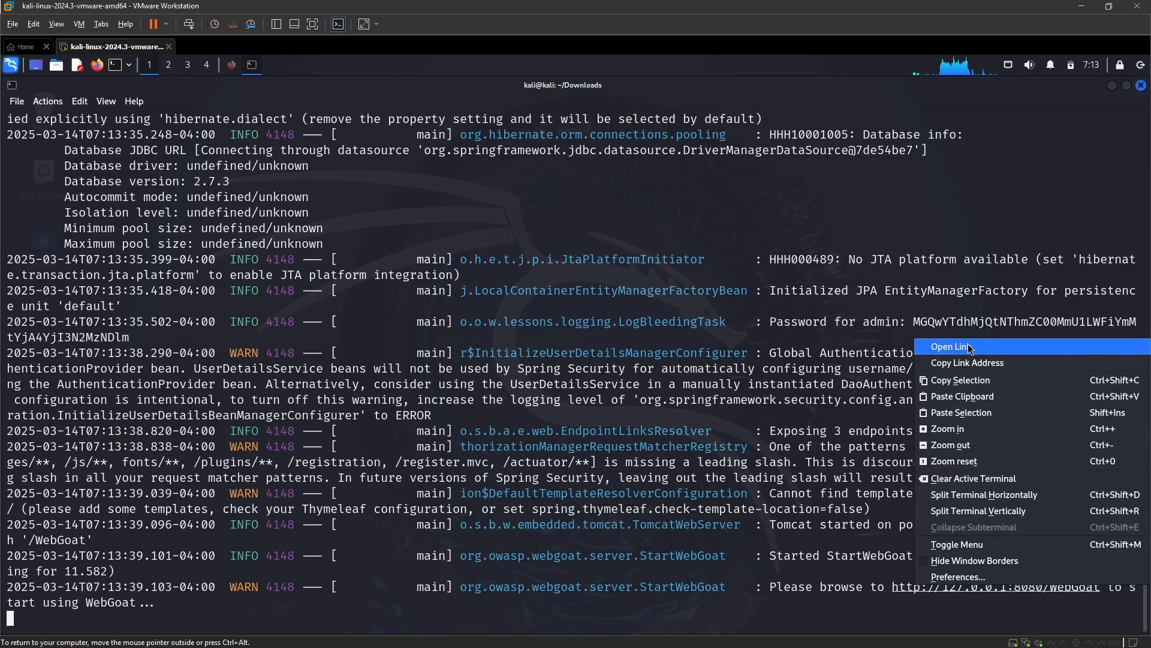
click(951, 346)
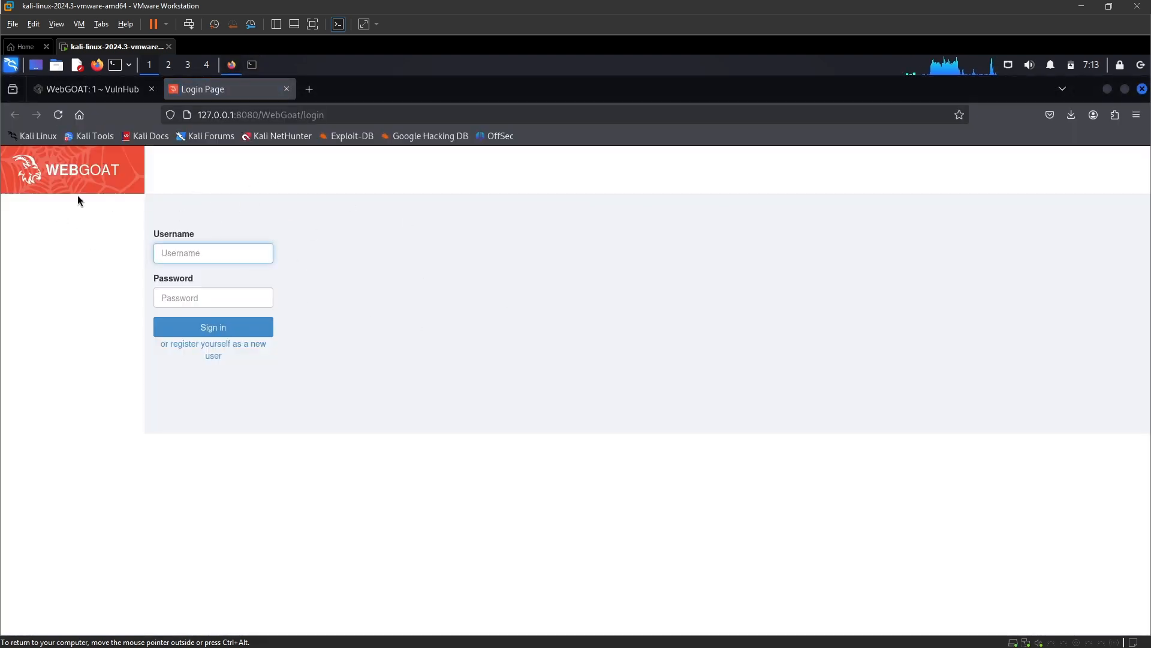
mouse_move(338, 378)
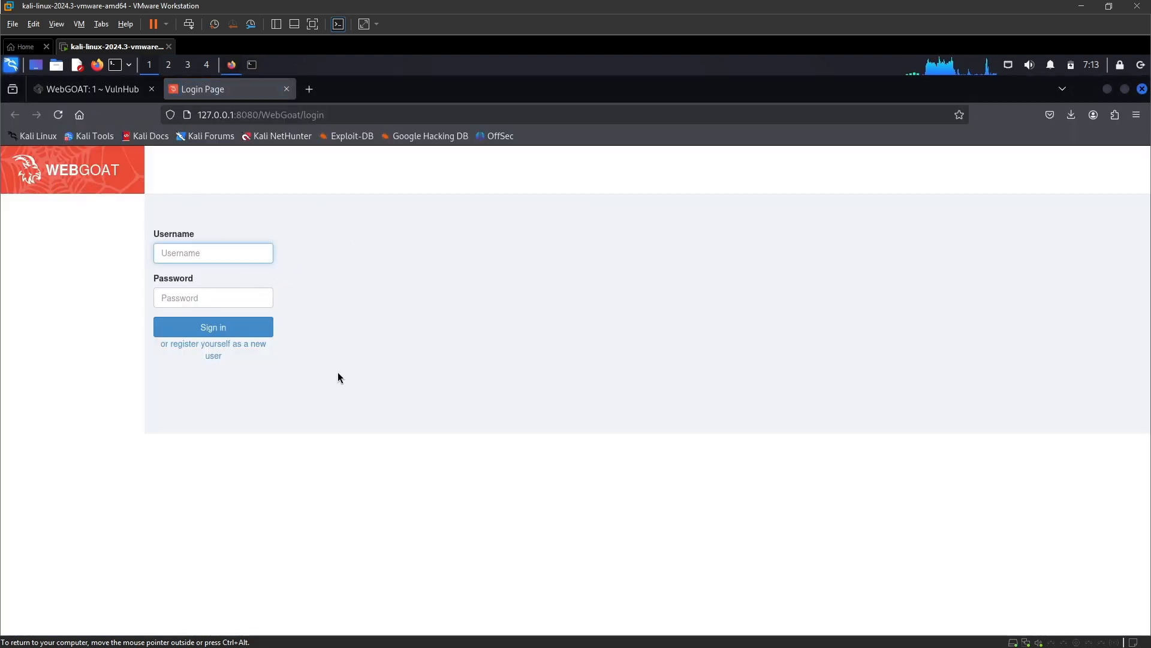
From the WebGoat login page, go to the 'register yourself as a new user' form
click(213, 253)
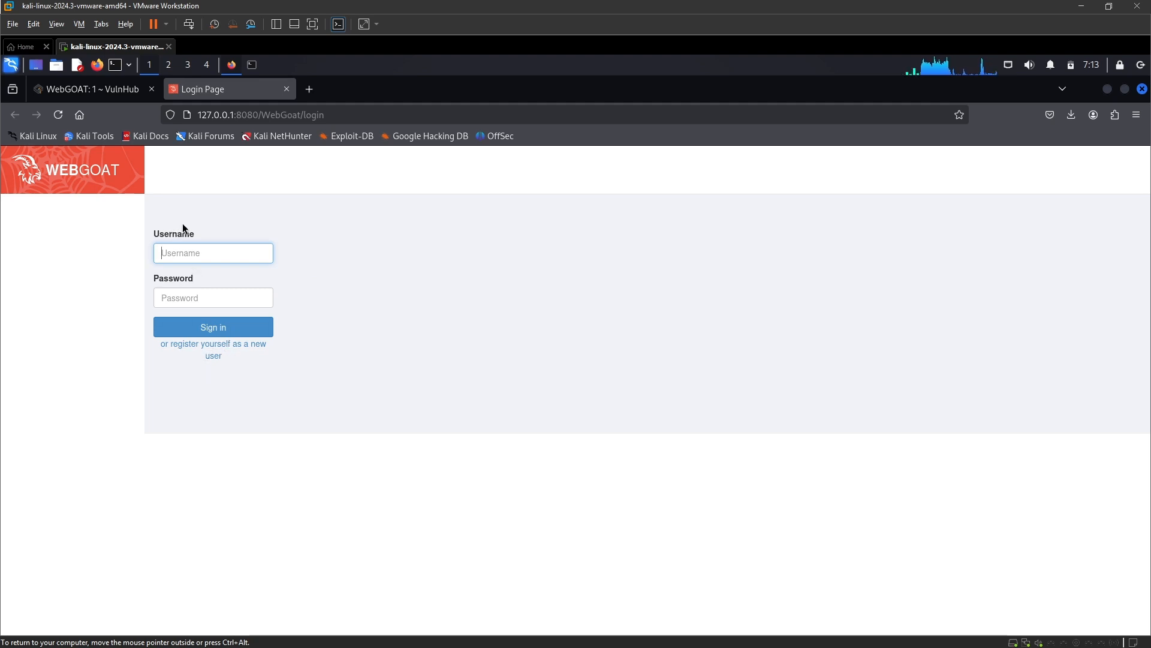
mouse_move(259, 368)
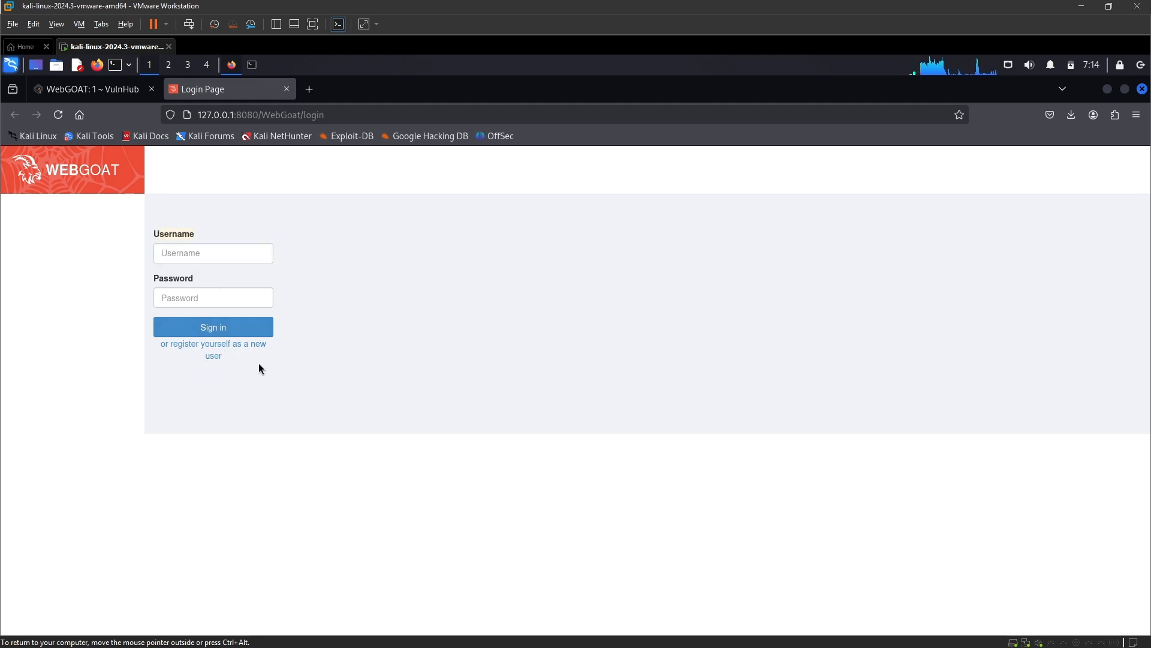
mouse_move(214, 344)
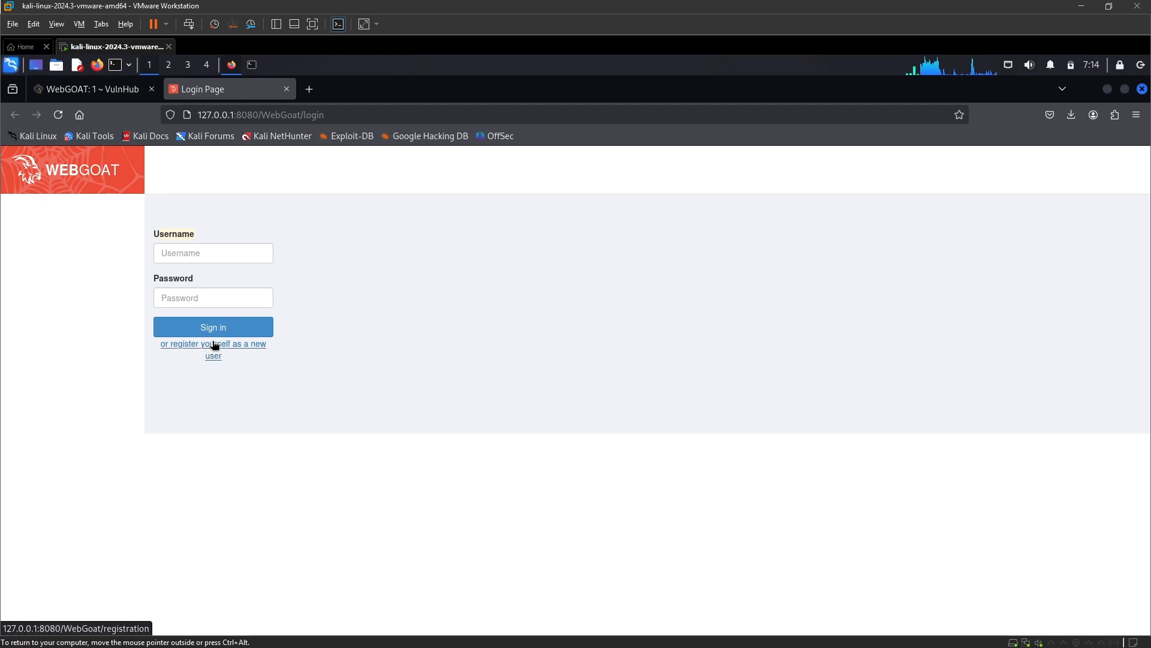
click(213, 344)
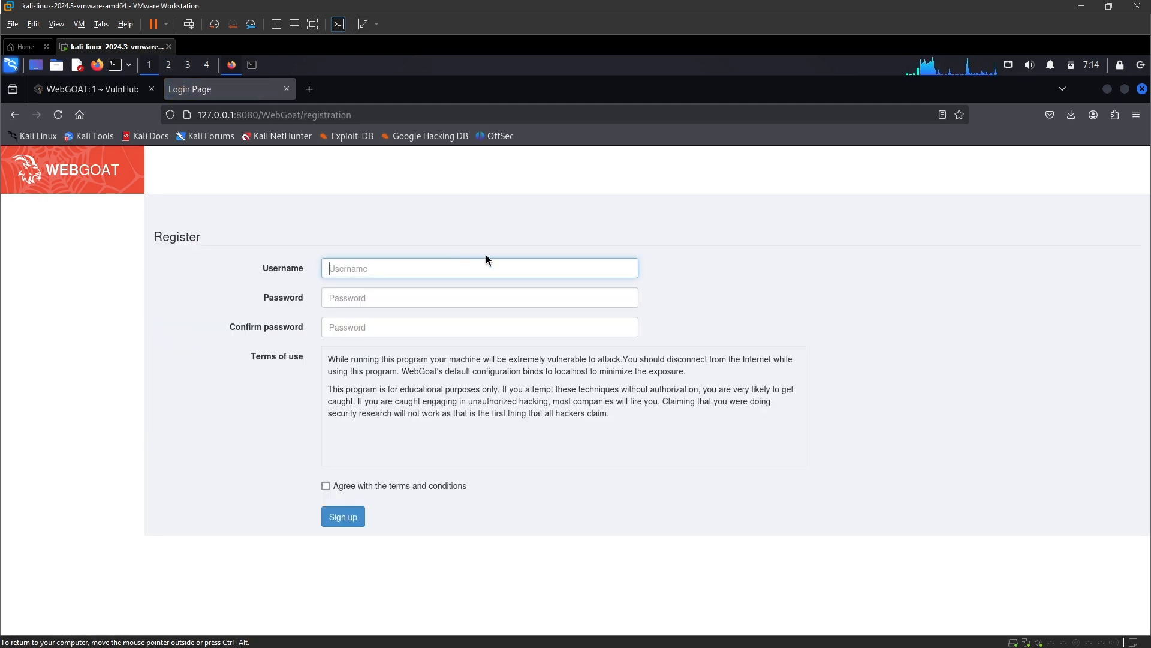
Sign up user cyb3rak with a password, agreeing to the terms and conditions
text(cyb3)
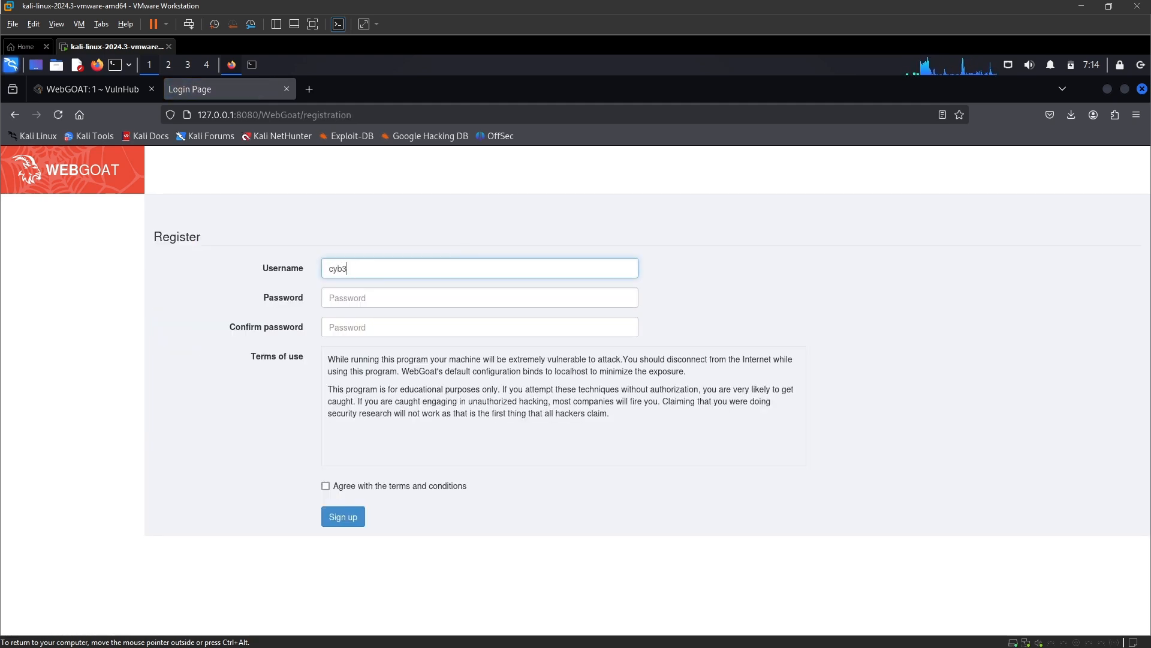
click(479, 298)
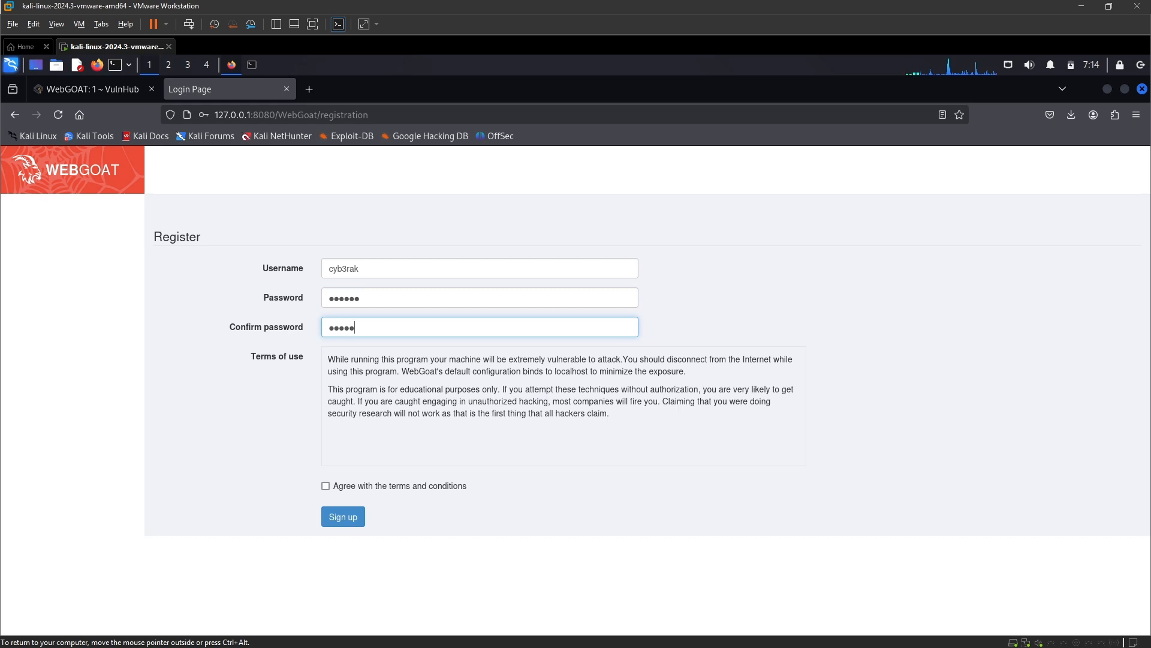
click(325, 486)
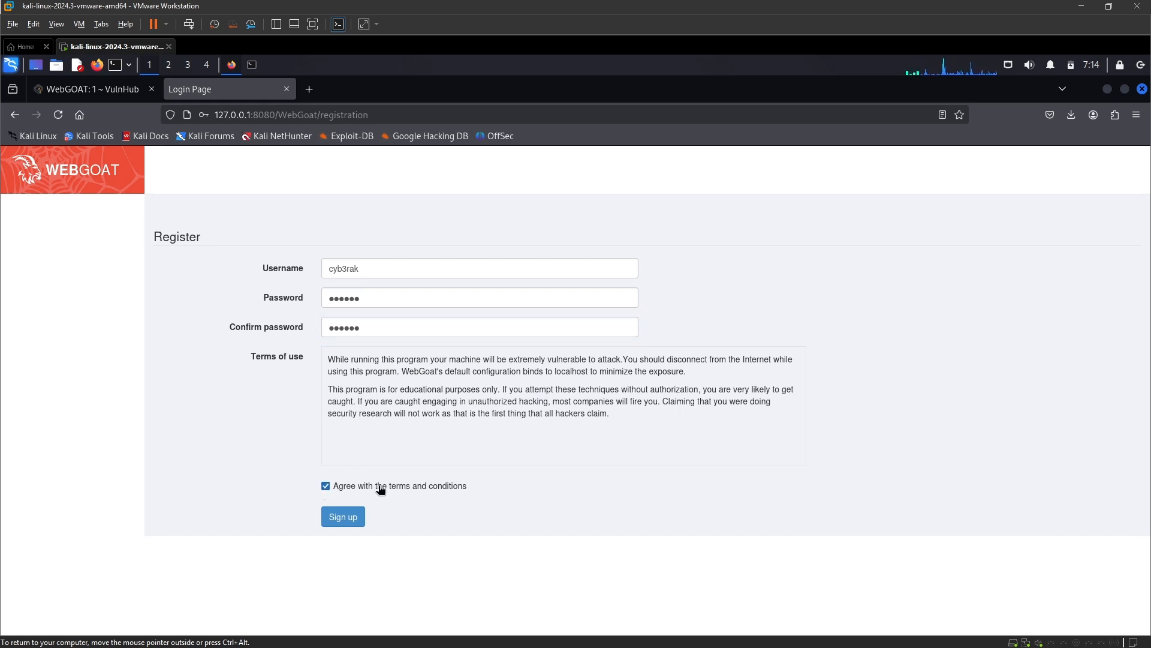
mouse_move(325, 486)
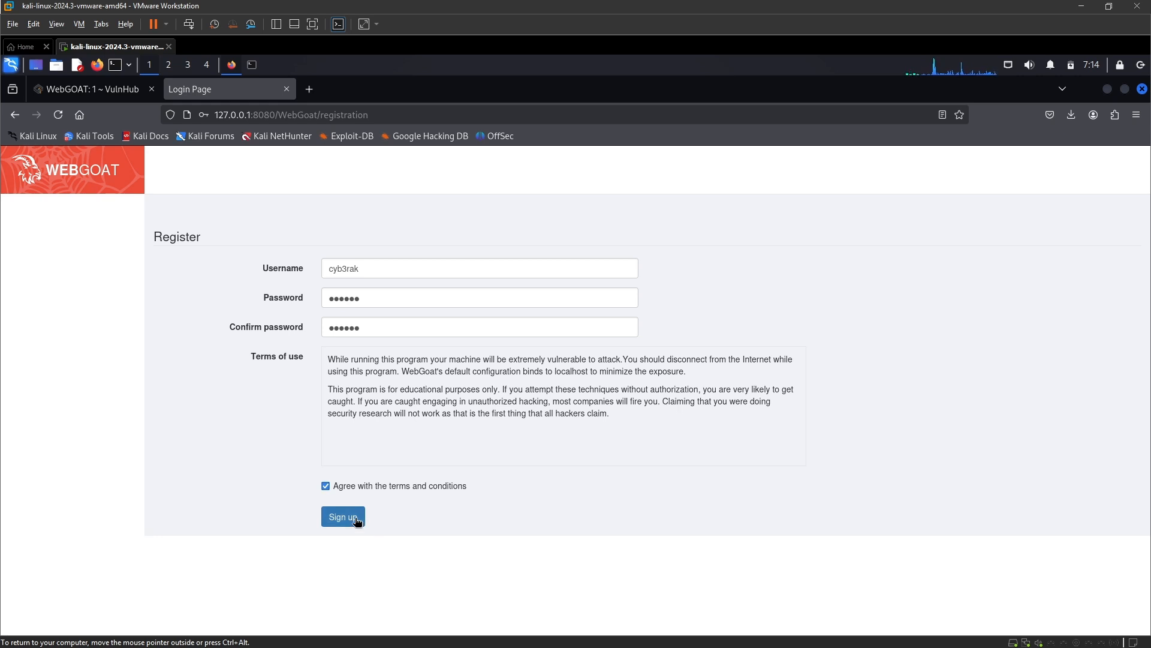
click(342, 515)
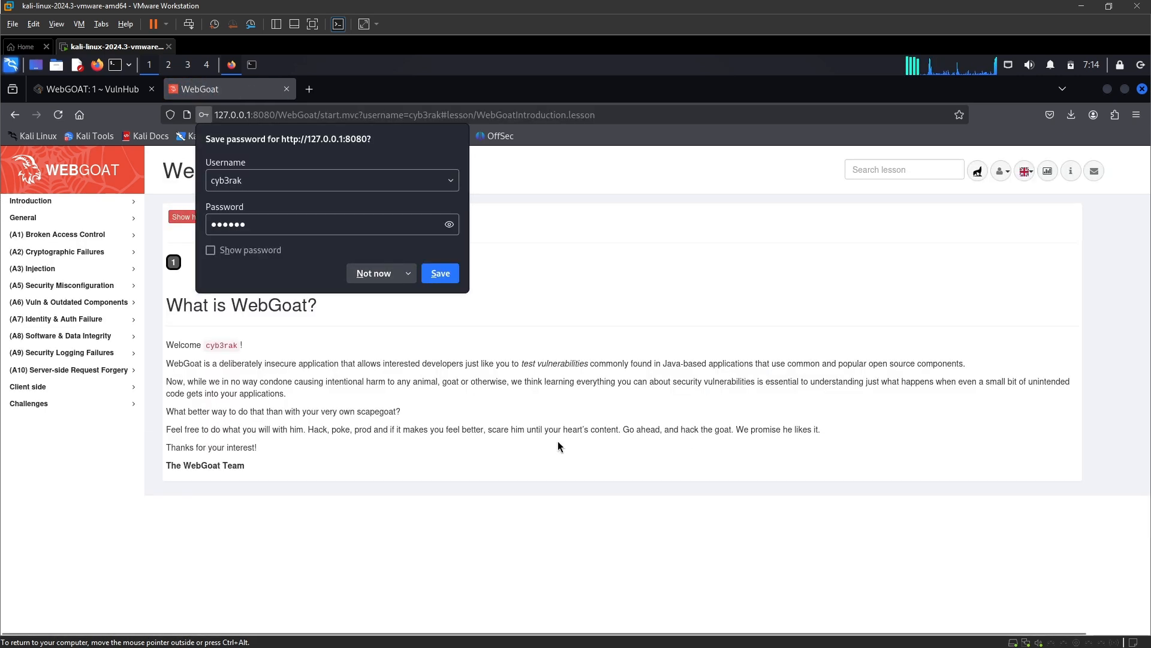
Dismiss Firefox's save-password prompt with 'Not now'
click(373, 272)
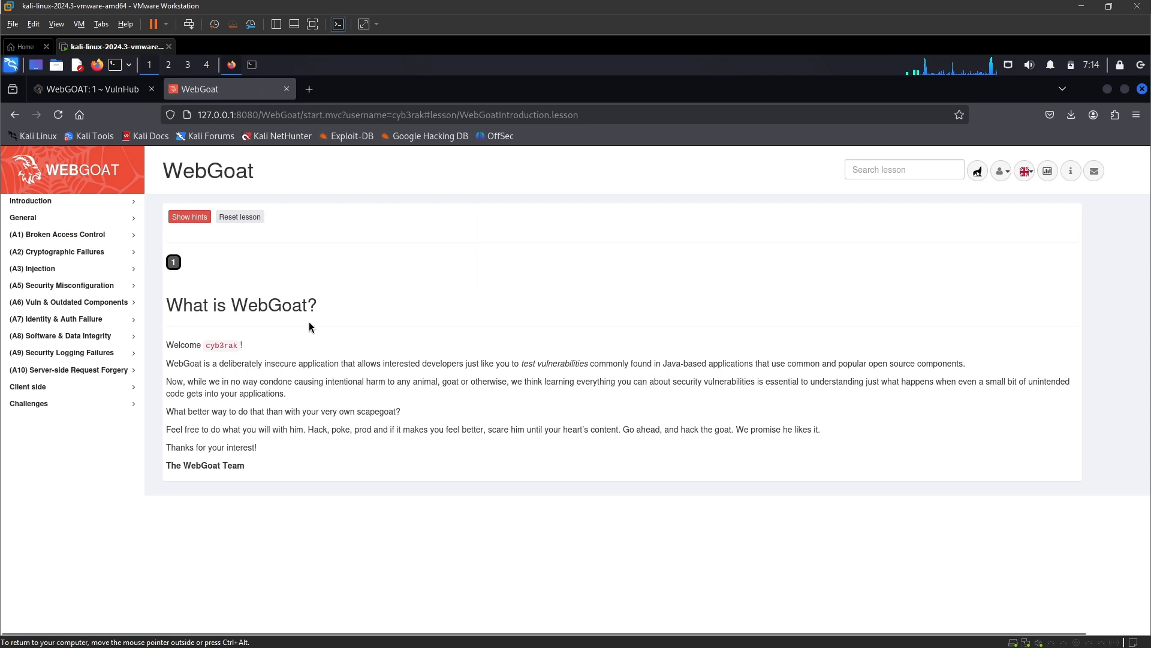
mouse_move(587, 316)
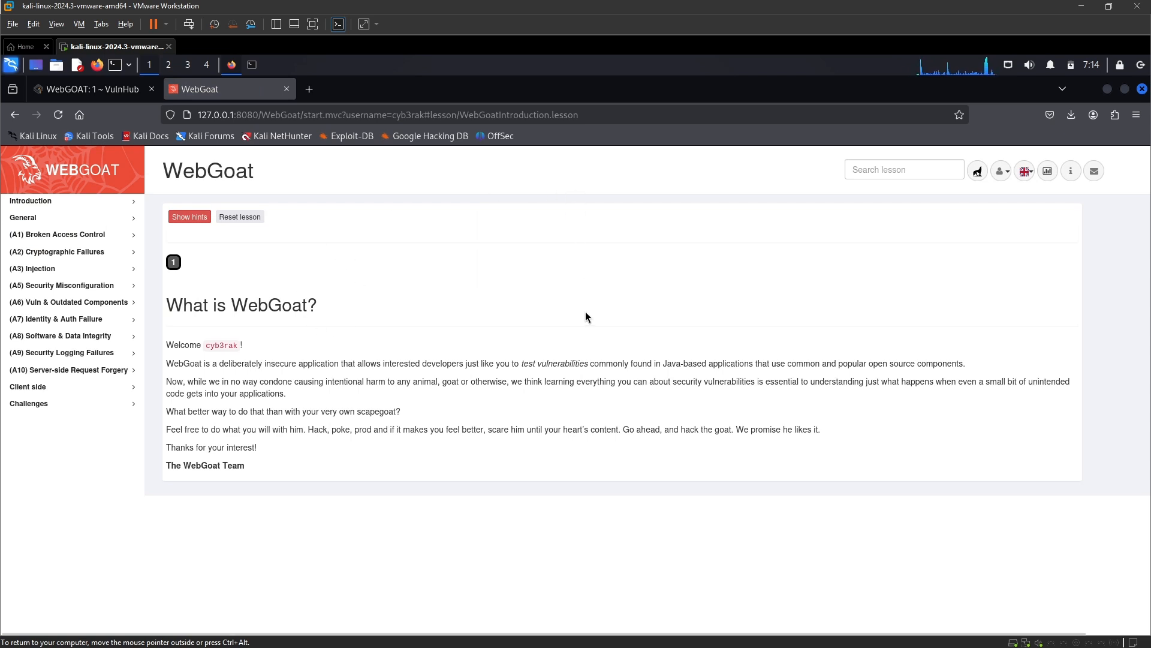